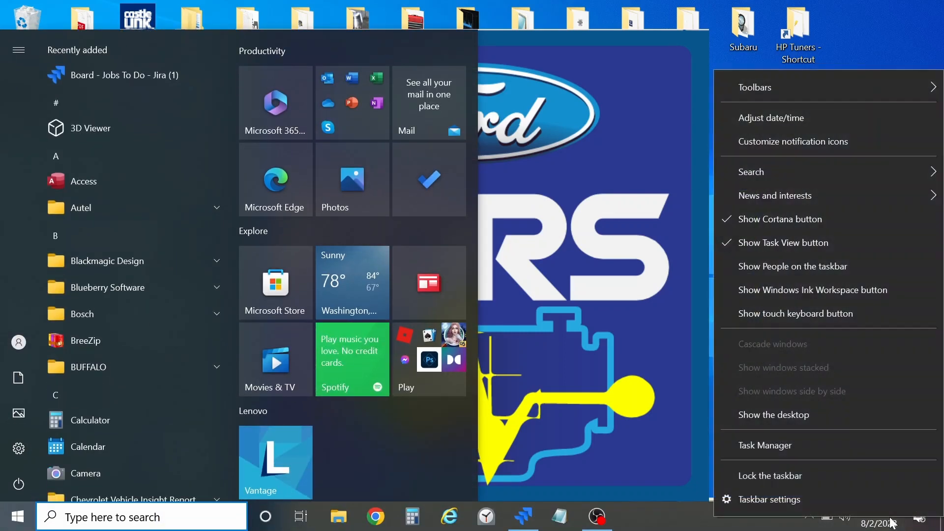
End the Testman Runtime System (32 bit) process from Task Manager's process list
{"action": "left_click", "coordinate": [764, 445]}
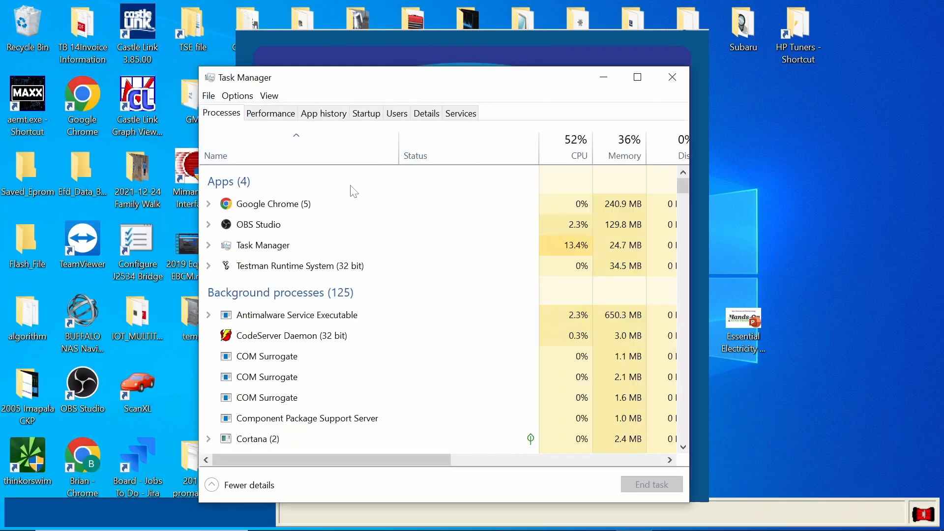
{"action": "left_click", "coordinate": [299, 265]}
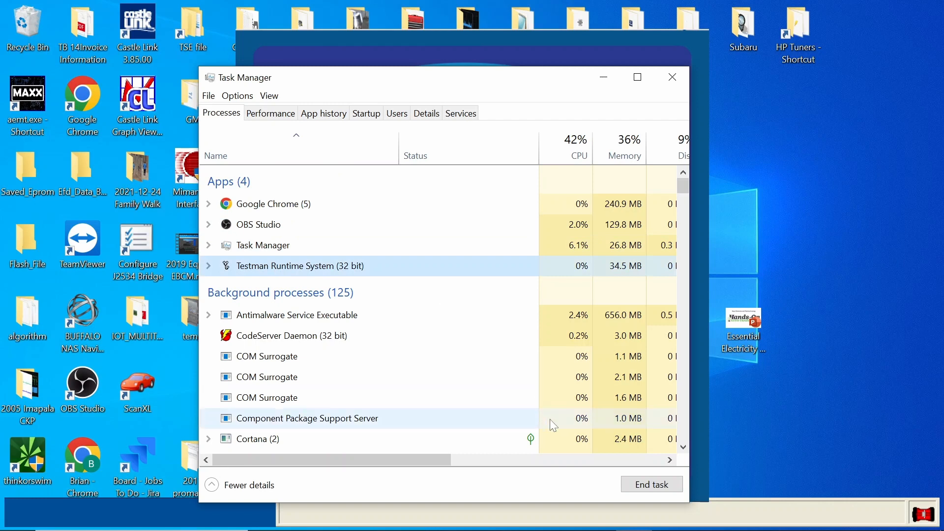
{"action": "left_click", "coordinate": [651, 484]}
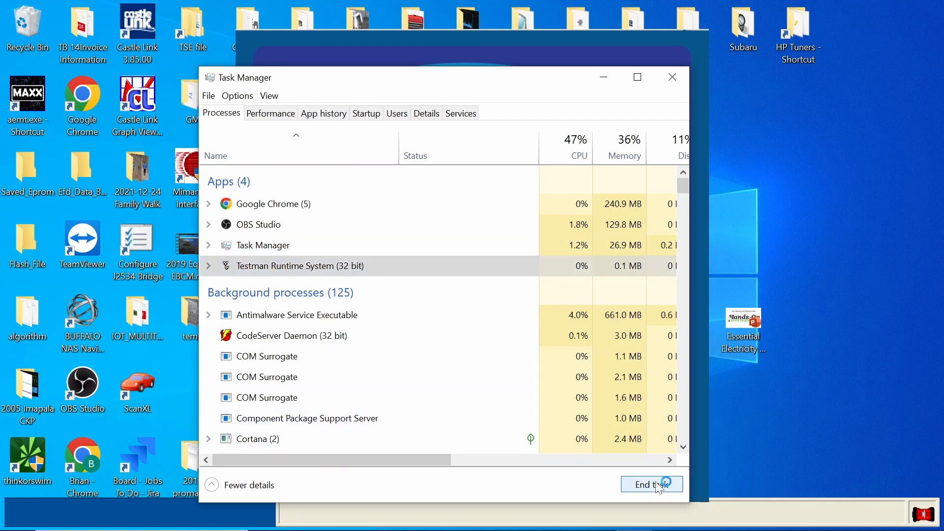
{"action": "left_click", "coordinate": [651, 484]}
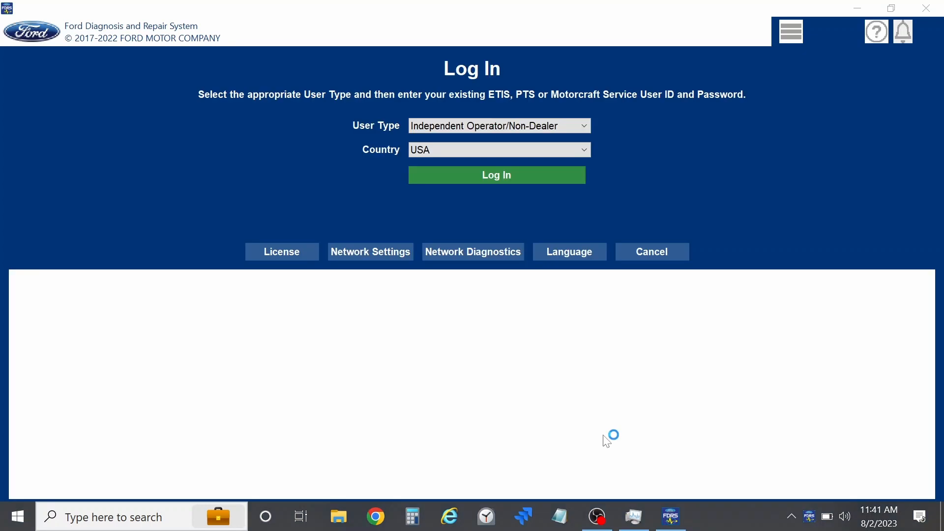
Log in as Independent Operator/Non-Dealer with Country USA
{"action": "left_click", "coordinate": [496, 175]}
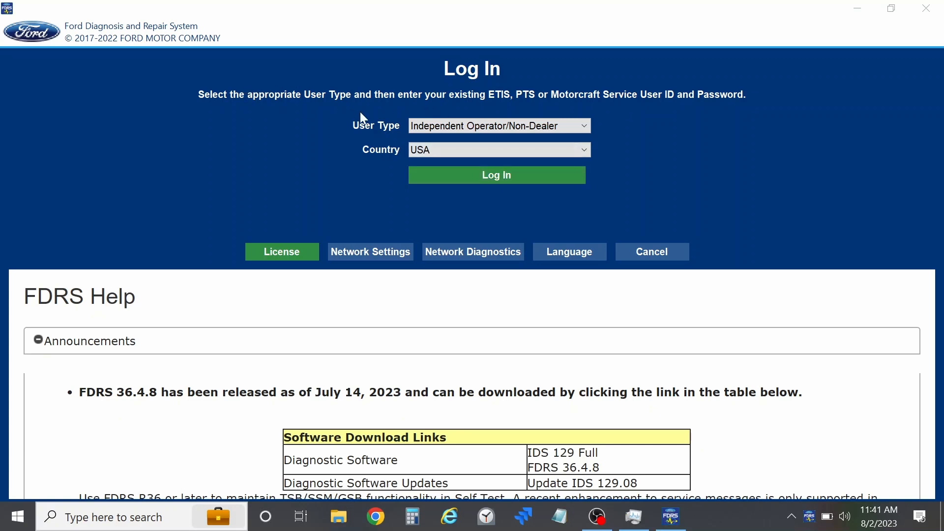
{"action": "mouse_move", "coordinate": [375, 148]}
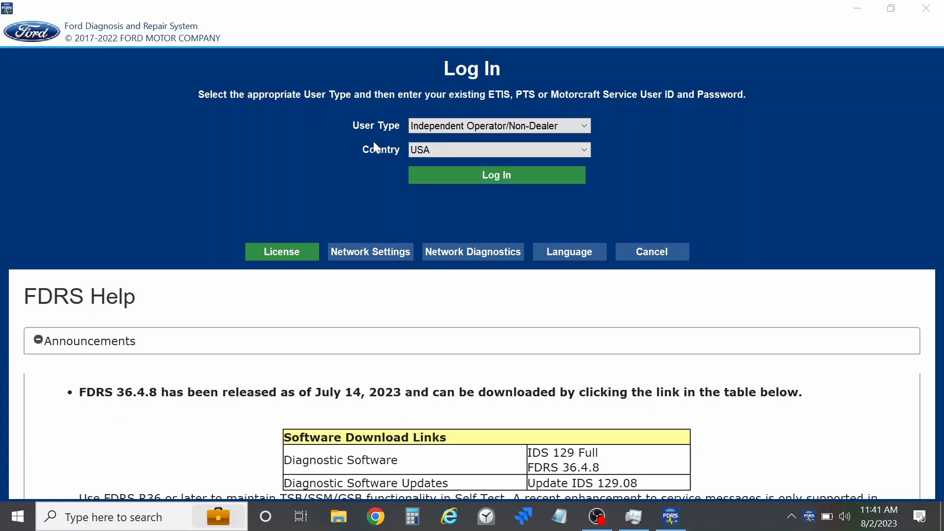
{"action": "left_click", "coordinate": [496, 175]}
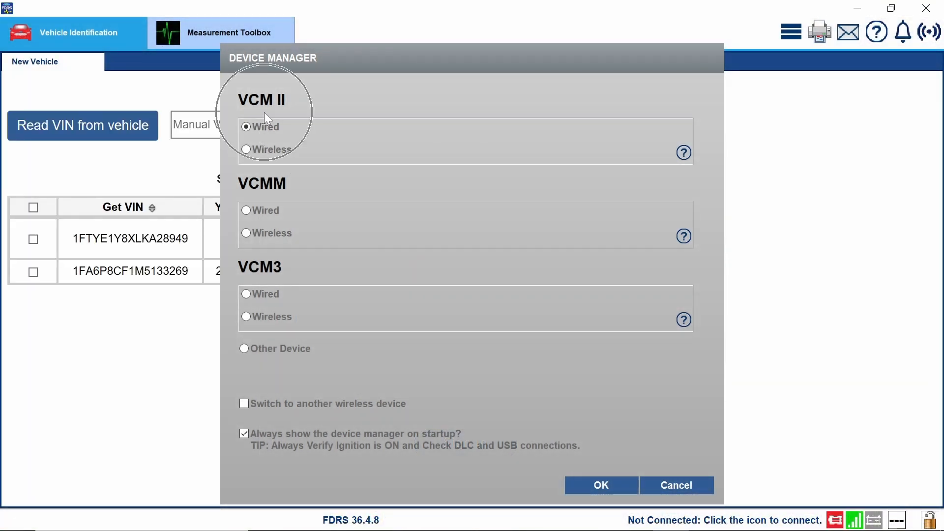
{"action": "left_click", "coordinate": [600, 484]}
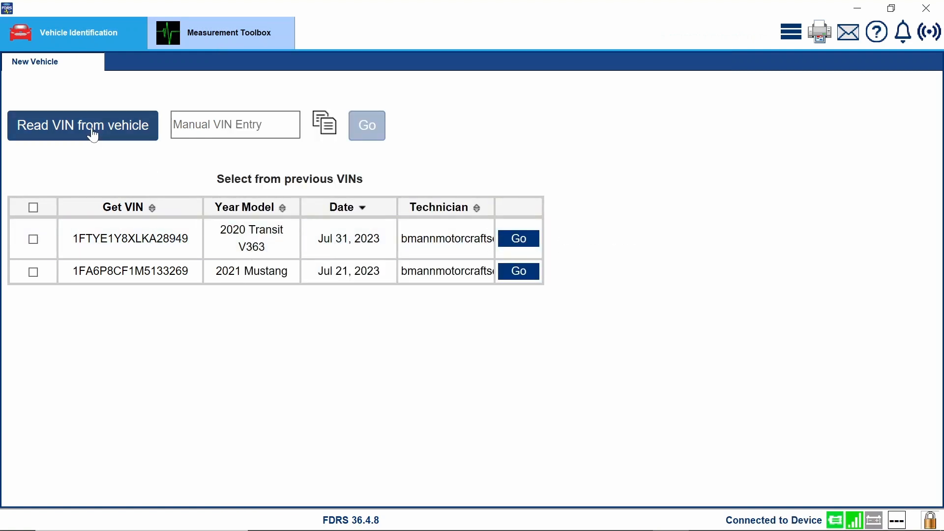
{"action": "mouse_move", "coordinate": [201, 219]}
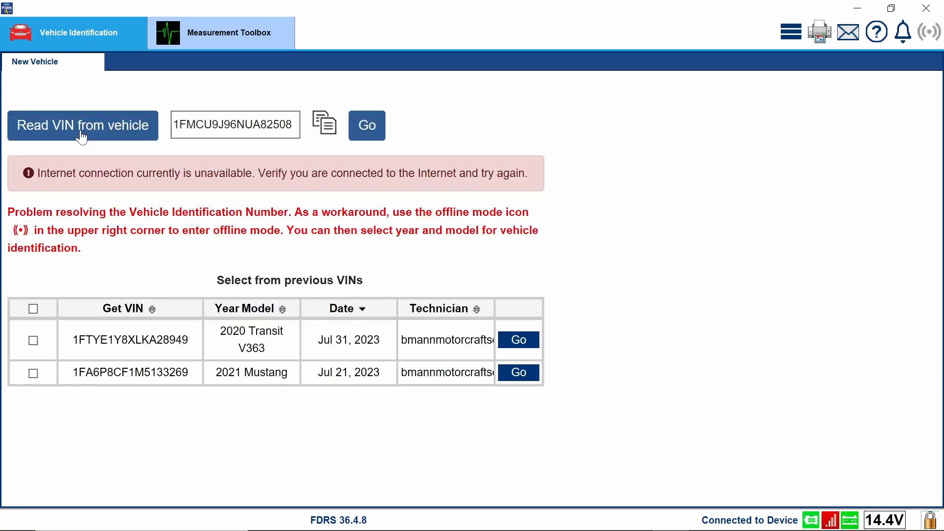
{"action": "mouse_move", "coordinate": [346, 226]}
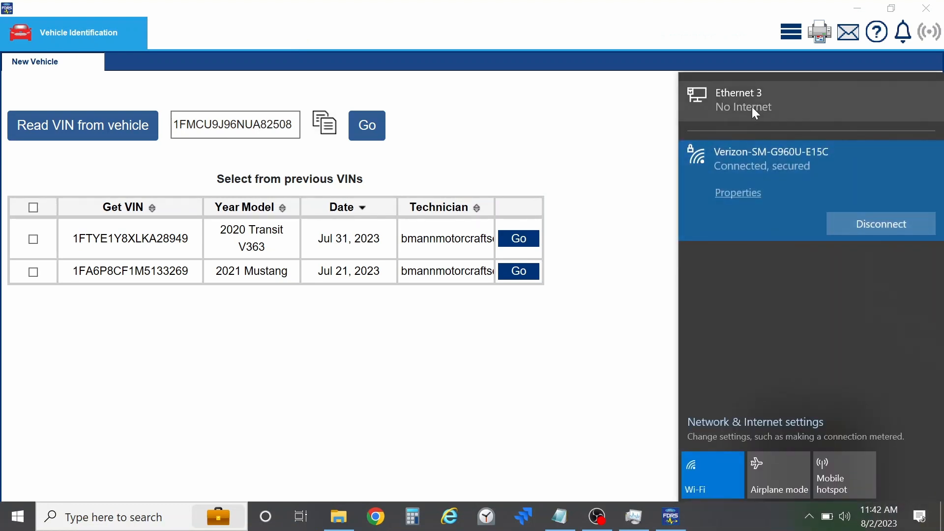
{"action": "left_click", "coordinate": [594, 149]}
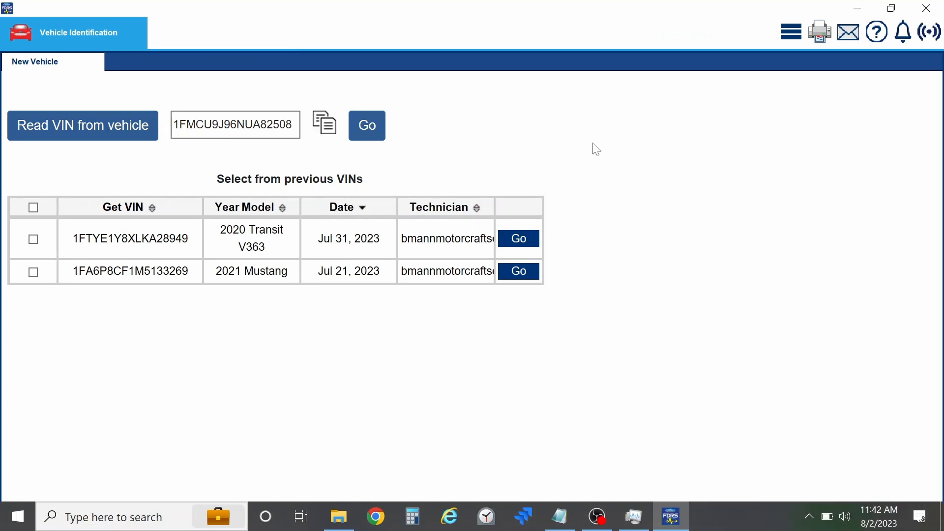
{"action": "left_click", "coordinate": [366, 125]}
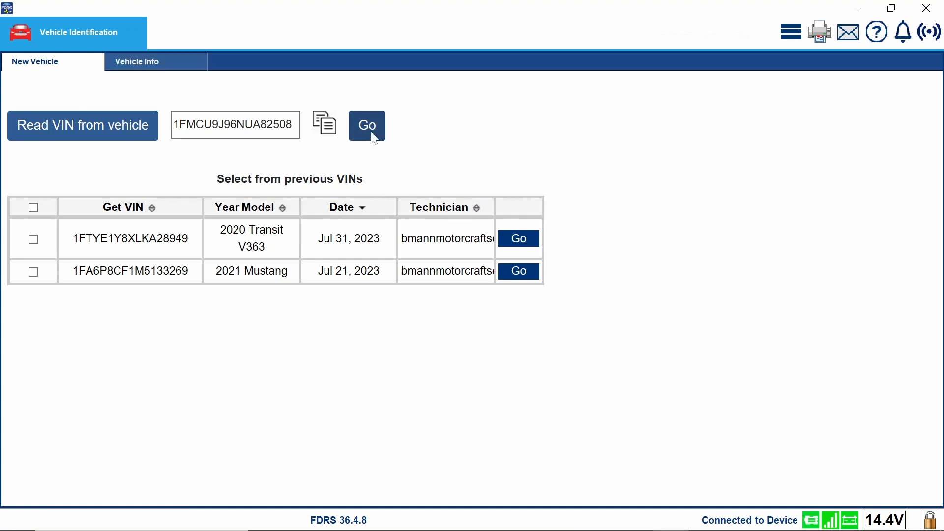
{"action": "left_click", "coordinate": [367, 125]}
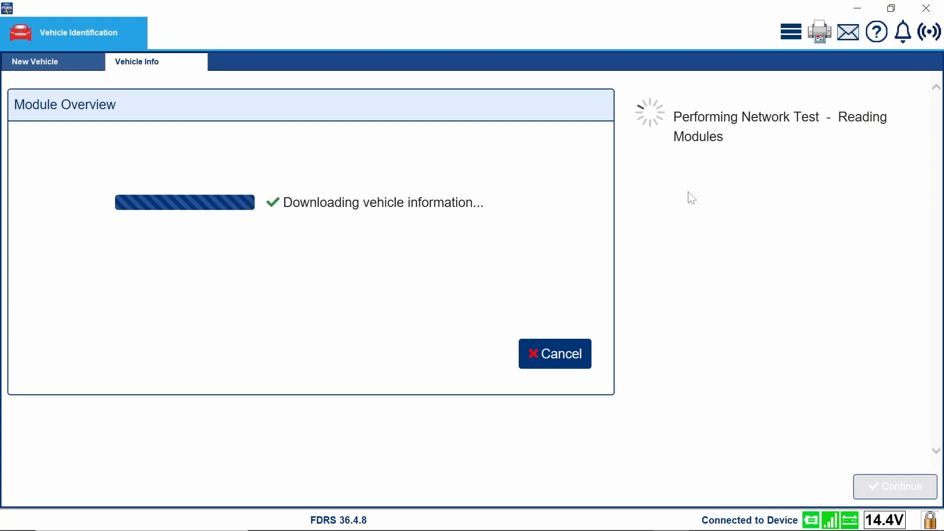
{"action": "mouse_move", "coordinate": [862, 509]}
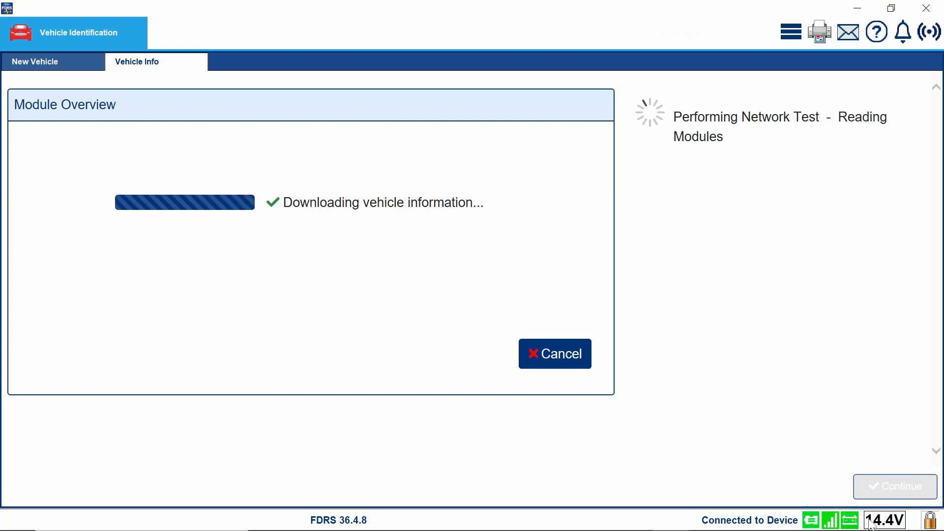
{"action": "mouse_move", "coordinate": [738, 348]}
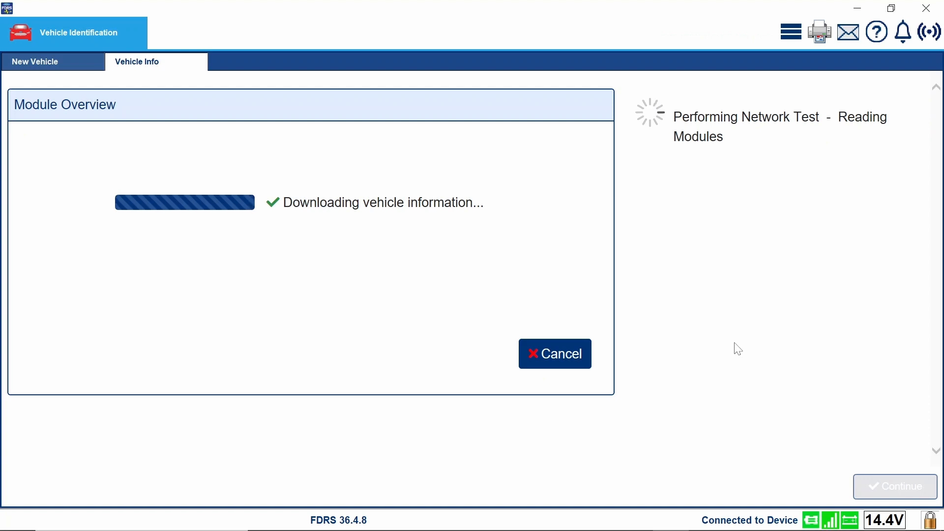
{"action": "mouse_move", "coordinate": [365, 328]}
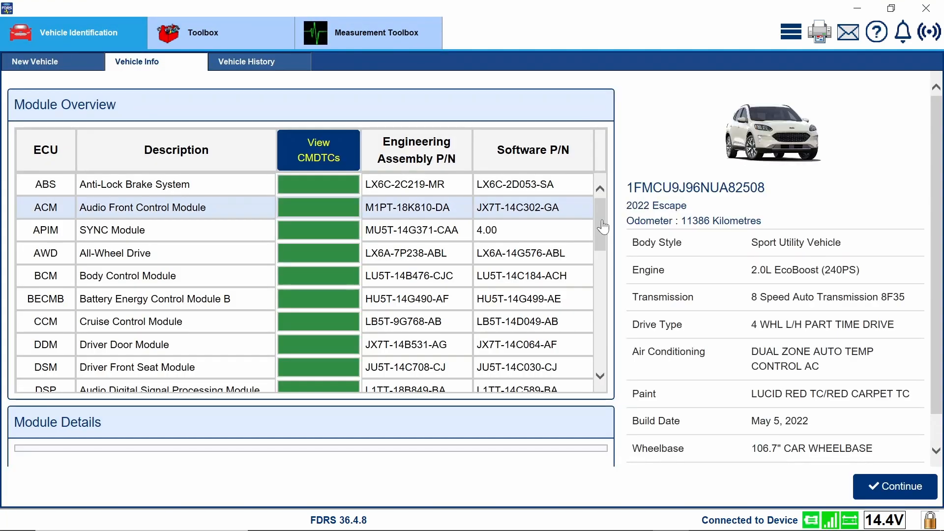
Scroll through the 2022 Escape's Module Overview list after the network test
{"action": "scroll", "scroll_direction": "down", "scroll_amount": 3}
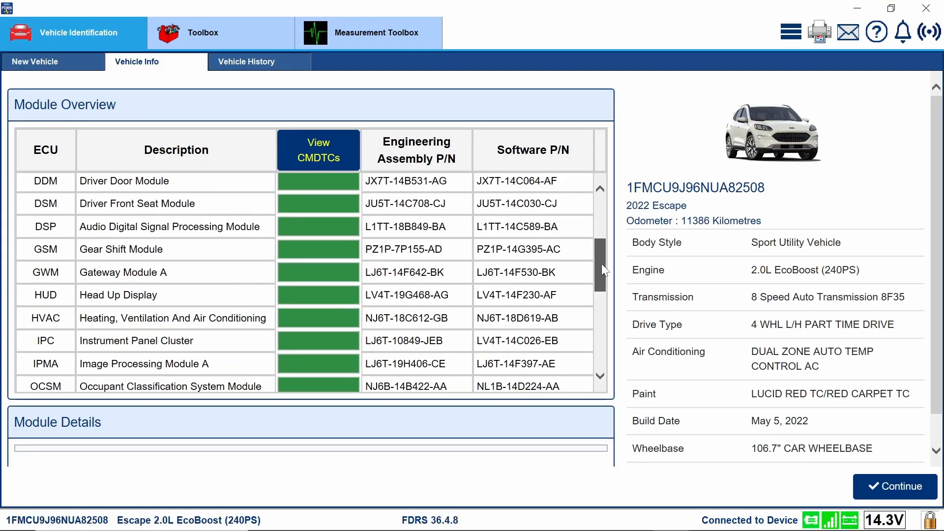
{"action": "scroll", "scroll_direction": "down", "scroll_amount": 3}
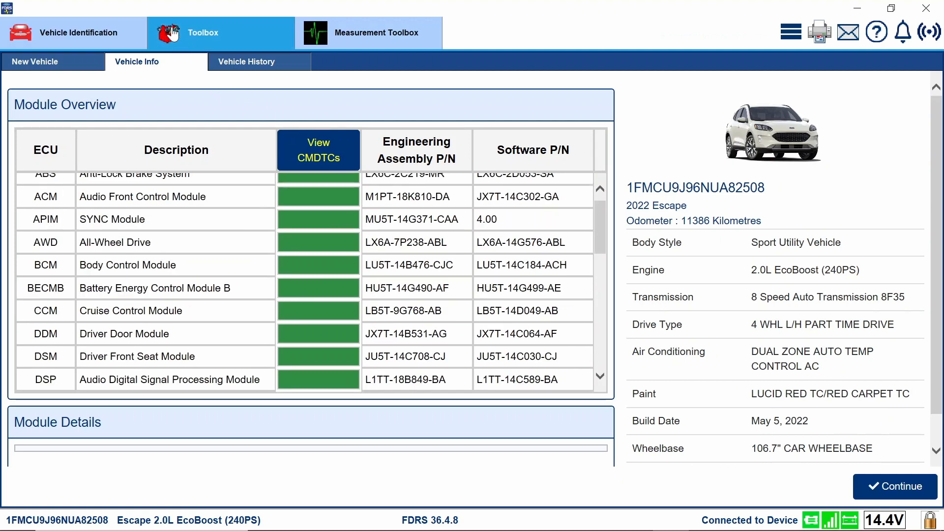
Run ALL CMDTCs from the Toolbox Self-Test, then return to Vehicle Identification
{"action": "left_click", "coordinate": [202, 33]}
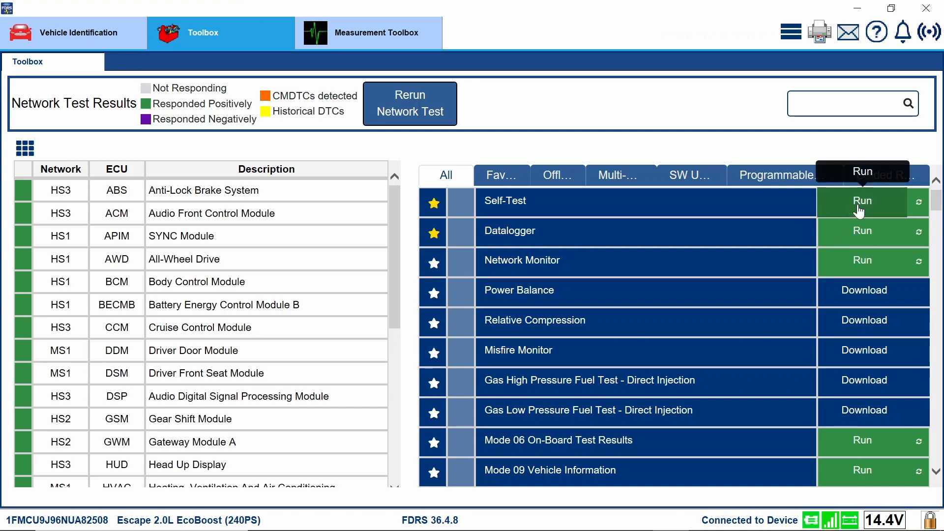
{"action": "left_click", "coordinate": [861, 200]}
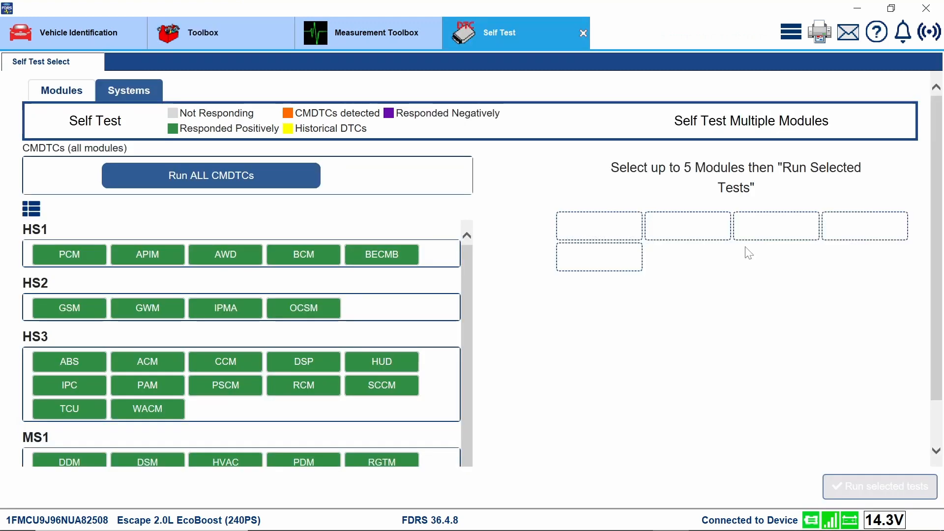
{"action": "mouse_move", "coordinate": [269, 175]}
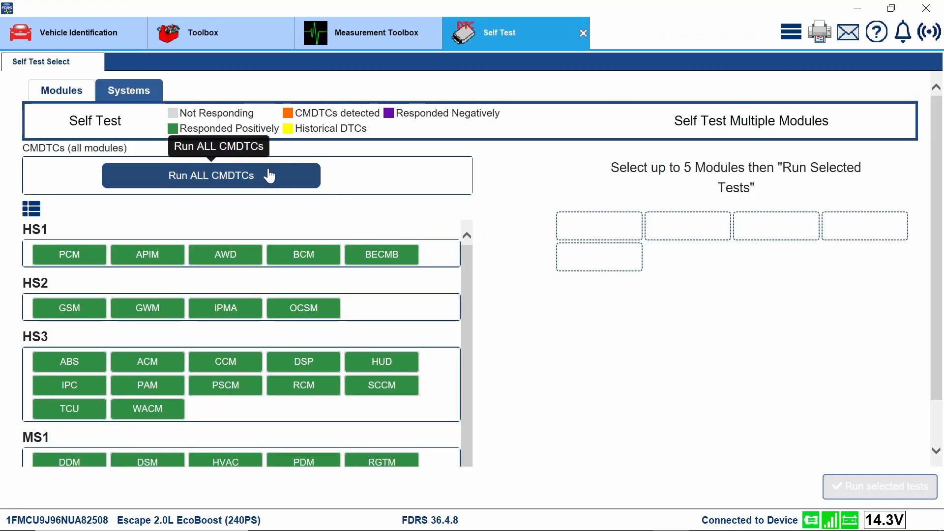
{"action": "left_click", "coordinate": [210, 175]}
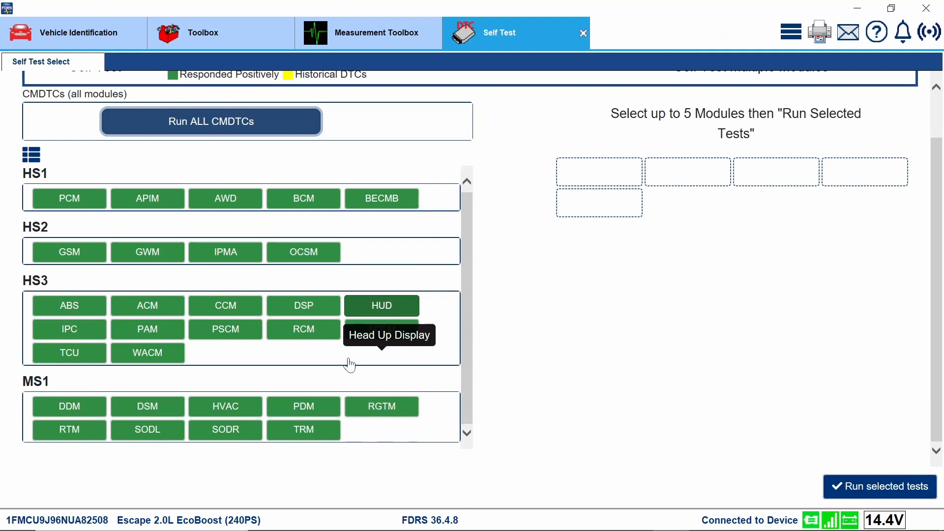
{"action": "mouse_move", "coordinate": [304, 252]}
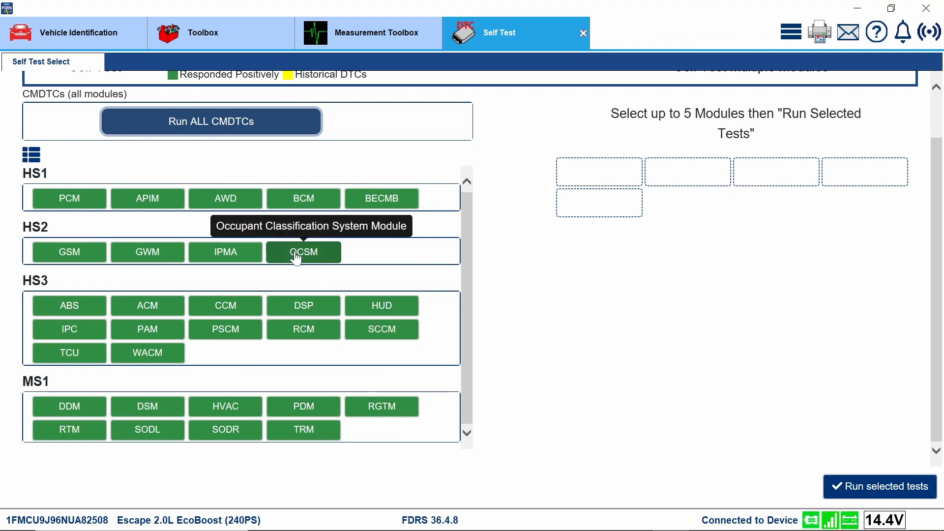
{"action": "mouse_move", "coordinate": [147, 198]}
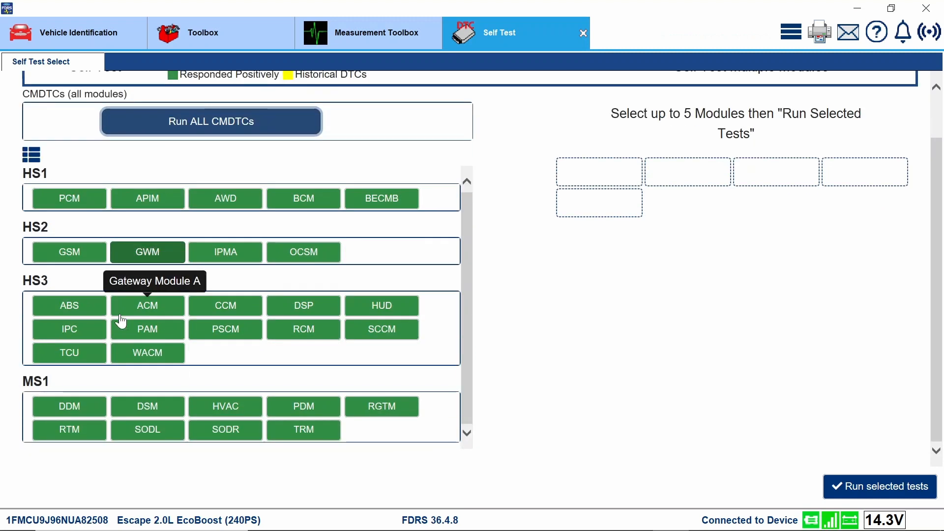
{"action": "mouse_move", "coordinate": [312, 498]}
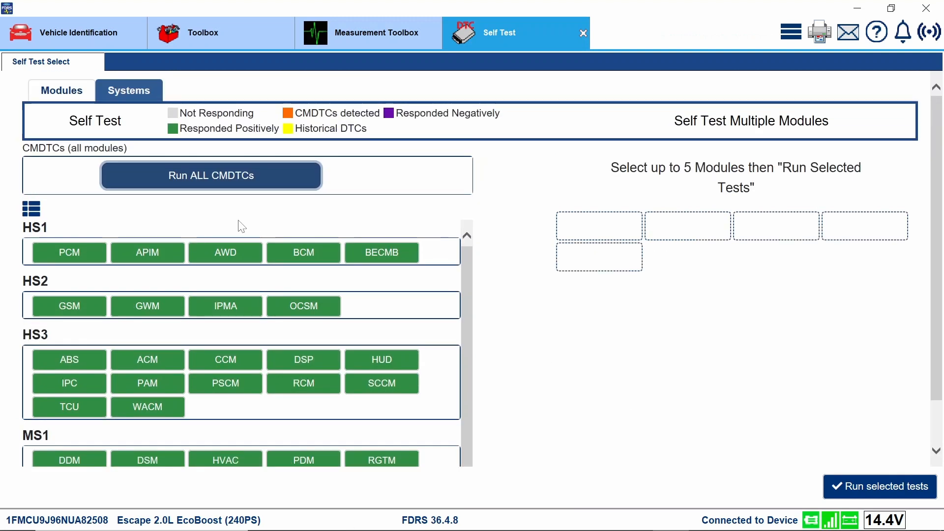
{"action": "left_click", "coordinate": [74, 33]}
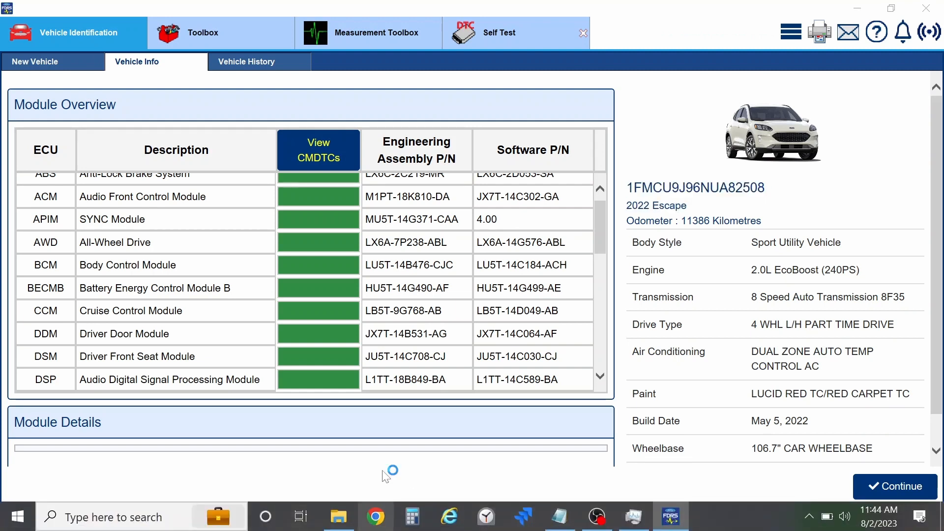
Load the ALLDATA home page in the browser and search vehicle information for 'apim'
{"action": "left_click", "coordinate": [375, 516]}
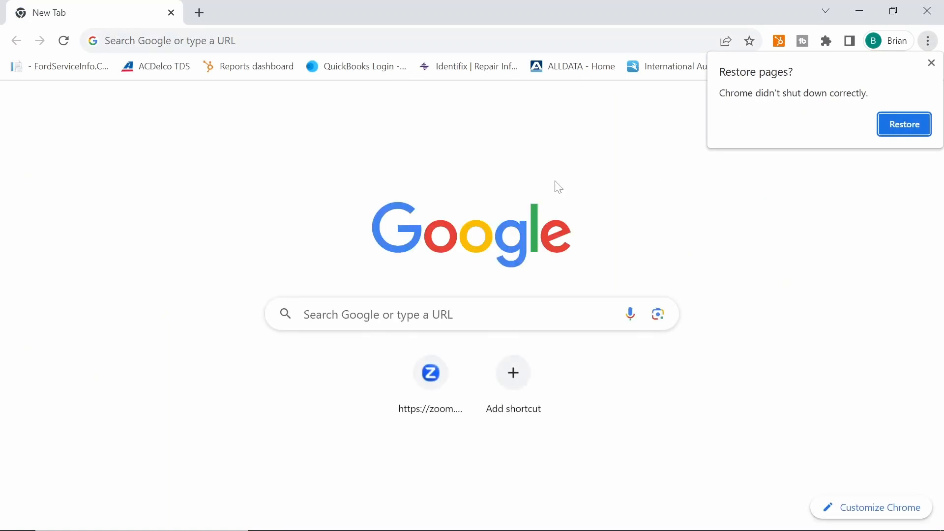
{"action": "left_click", "coordinate": [573, 66]}
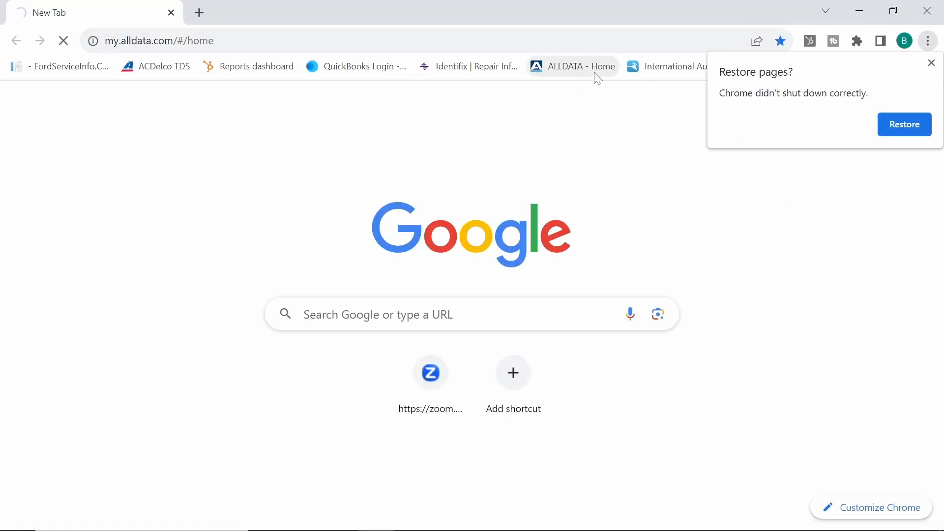
{"action": "left_click", "coordinate": [570, 65]}
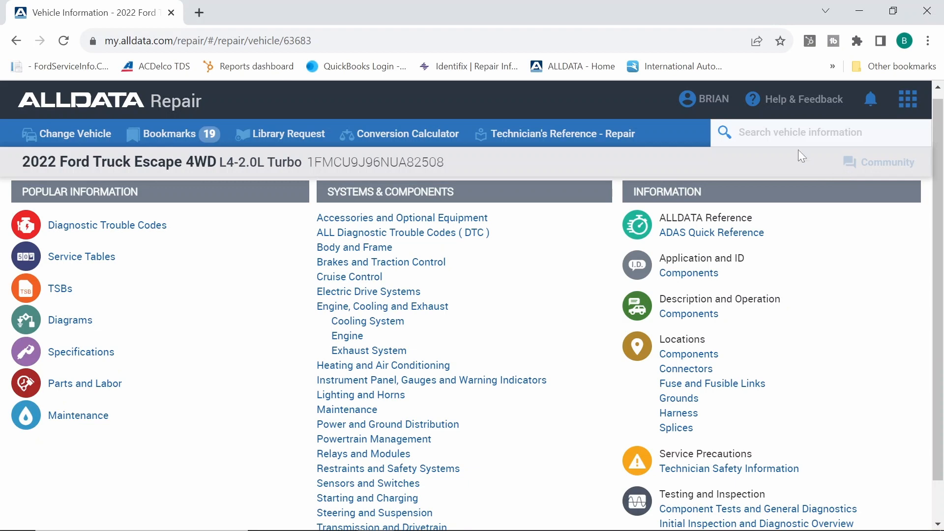
{"action": "type", "text": "apim"}
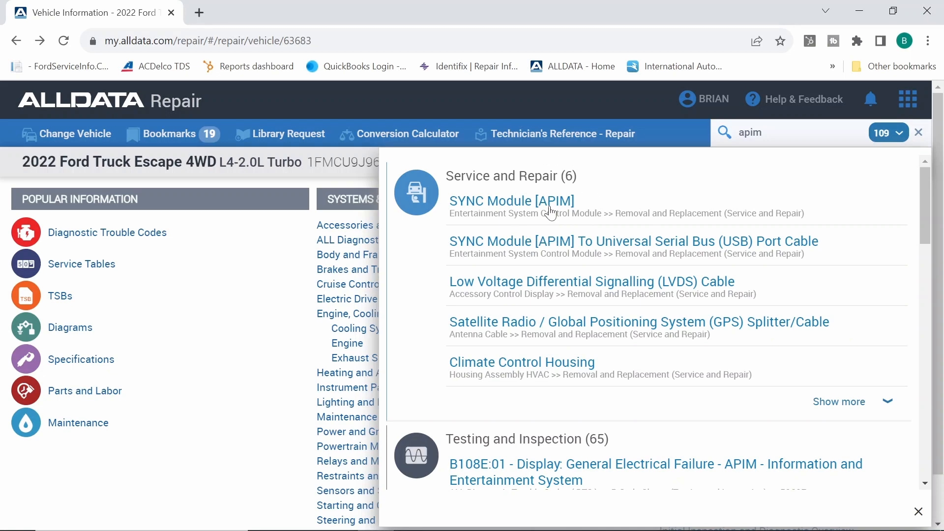
Read through the SYNC Module [APIM] Removal and Installation article
{"action": "left_click", "coordinate": [511, 201]}
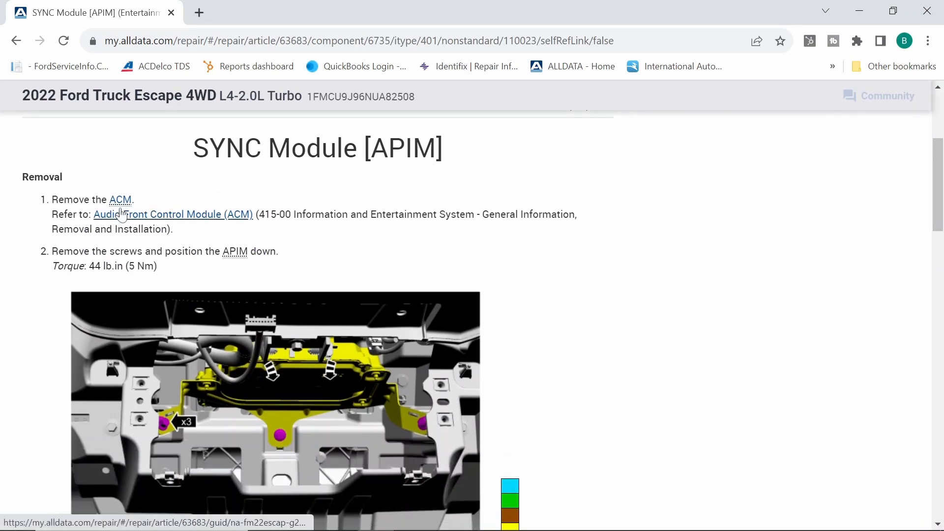
{"action": "mouse_move", "coordinate": [144, 221]}
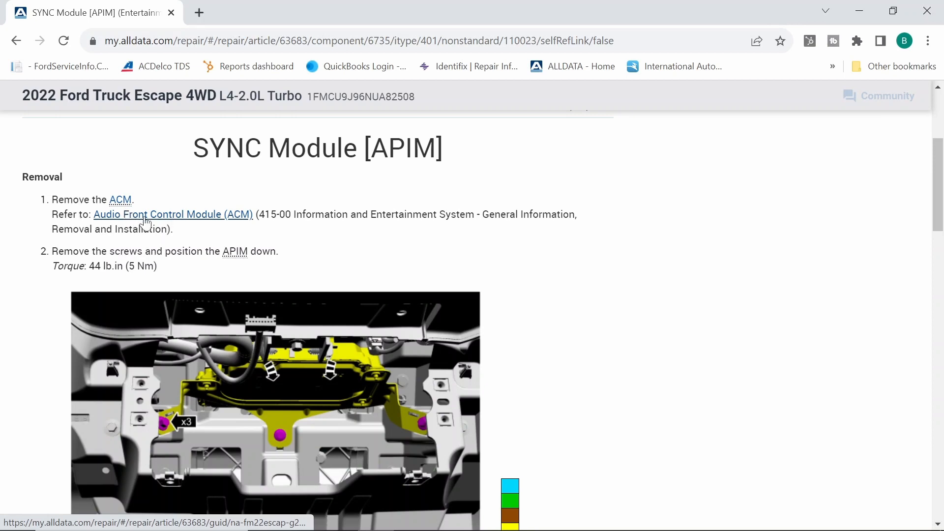
{"action": "scroll", "scroll_direction": "down", "scroll_amount": 3}
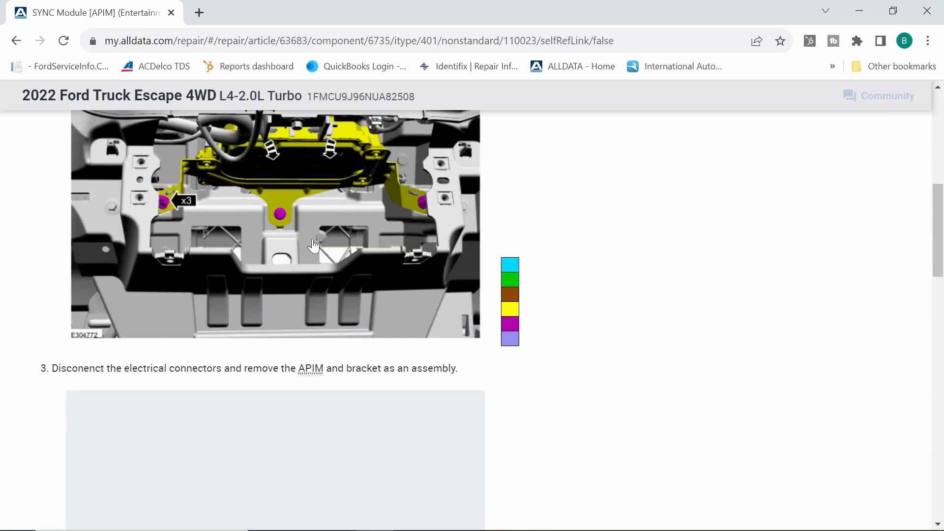
{"action": "scroll", "scroll_direction": "down", "scroll_amount": 3}
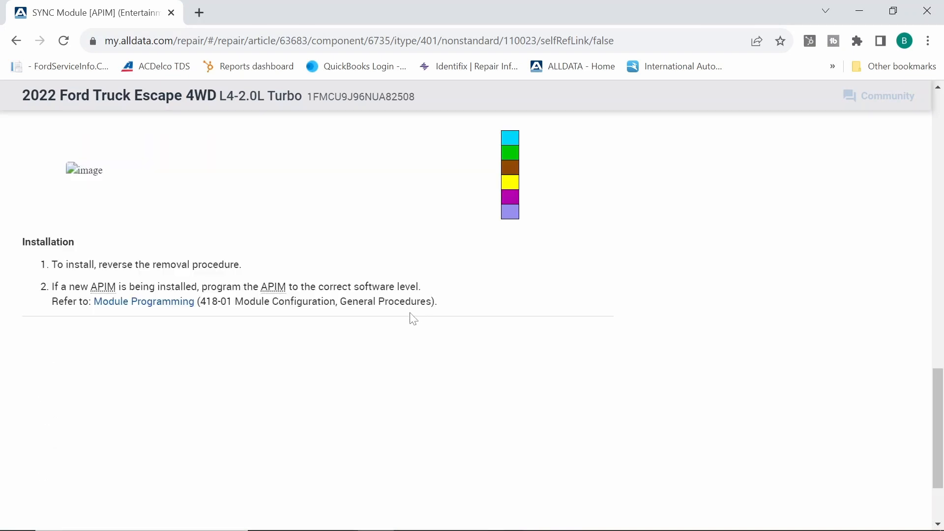
{"action": "scroll", "scroll_direction": "up", "scroll_amount": 3}
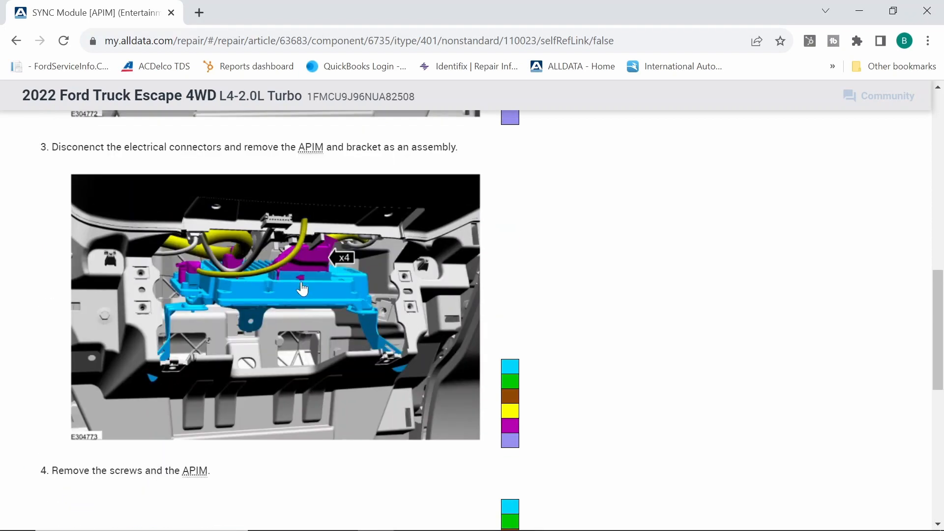
{"action": "scroll", "scroll_direction": "up", "scroll_amount": 3}
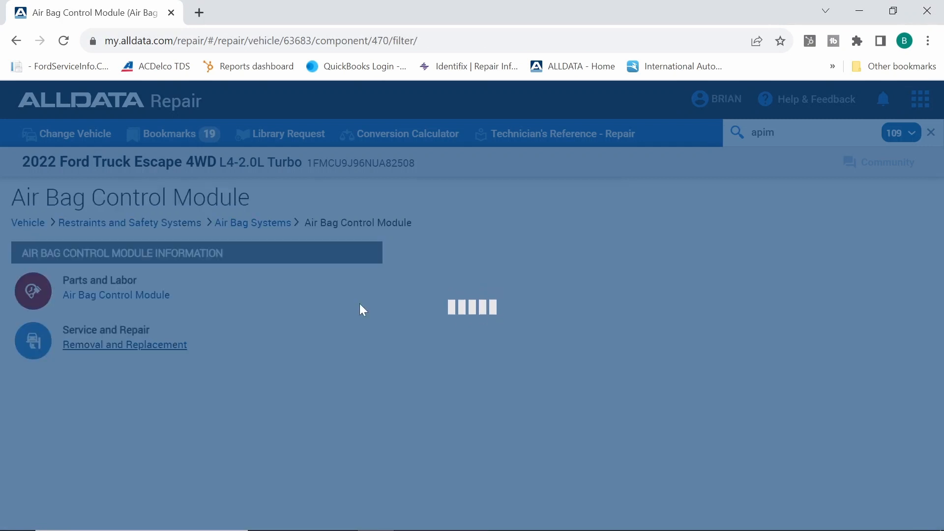
Read the Air Bag Control Module Removal and Replacement (RCM) article, then go back to the APIM article
{"action": "left_click", "coordinate": [125, 344]}
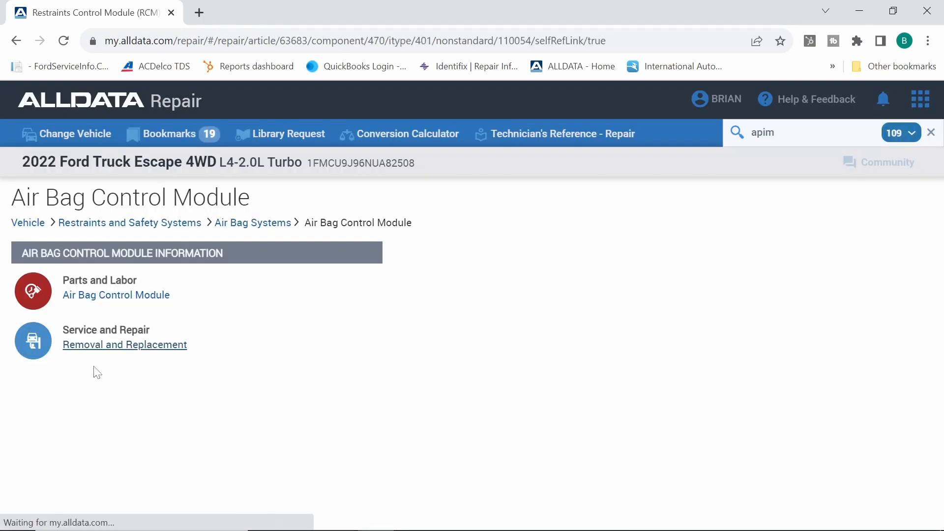
{"action": "left_click", "coordinate": [125, 344]}
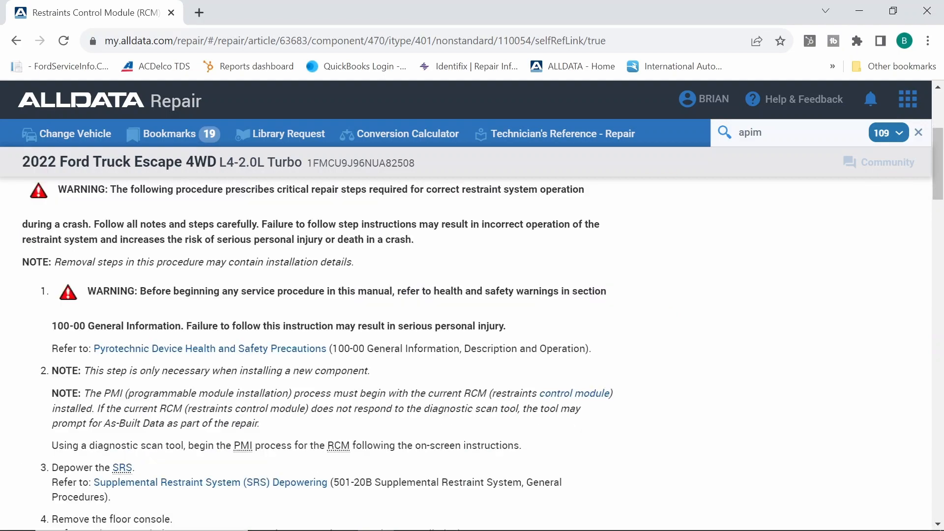
{"action": "scroll", "scroll_direction": "down", "scroll_amount": 3}
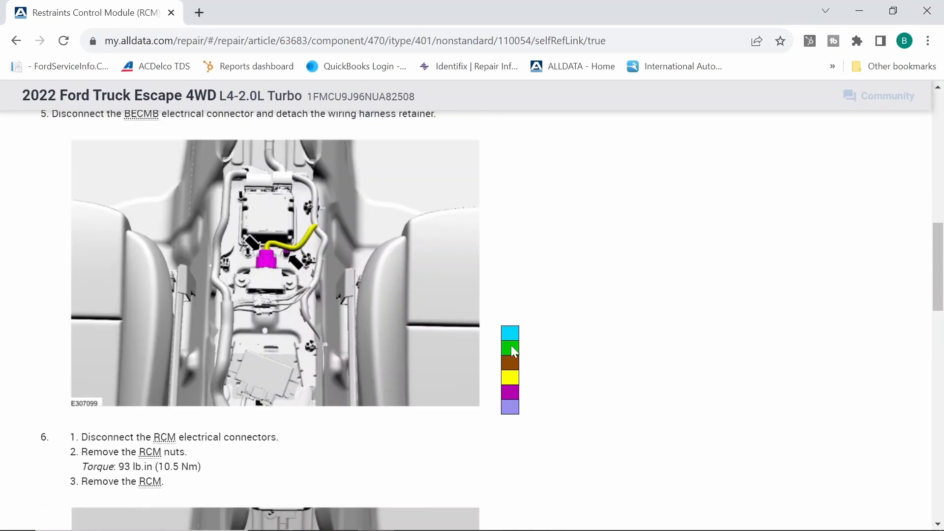
{"action": "scroll", "scroll_direction": "down", "scroll_amount": 3}
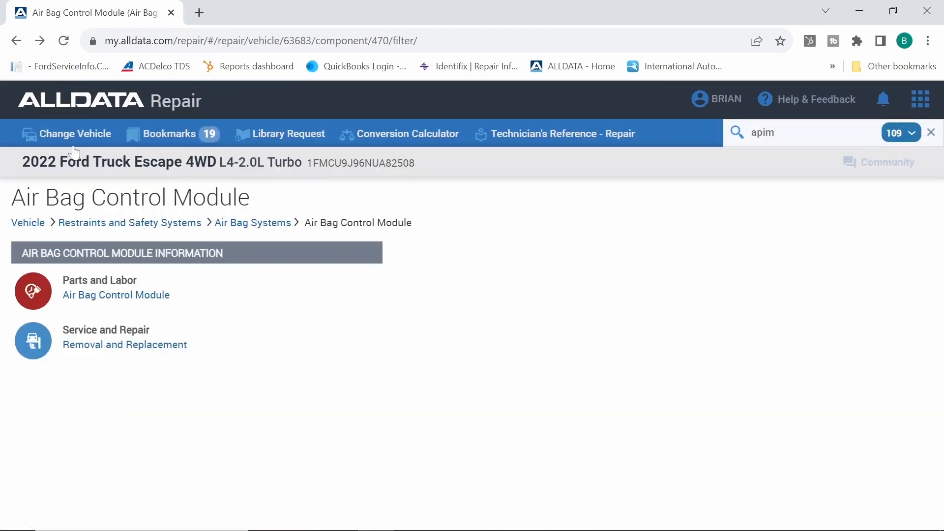
{"action": "left_click", "coordinate": [125, 344]}
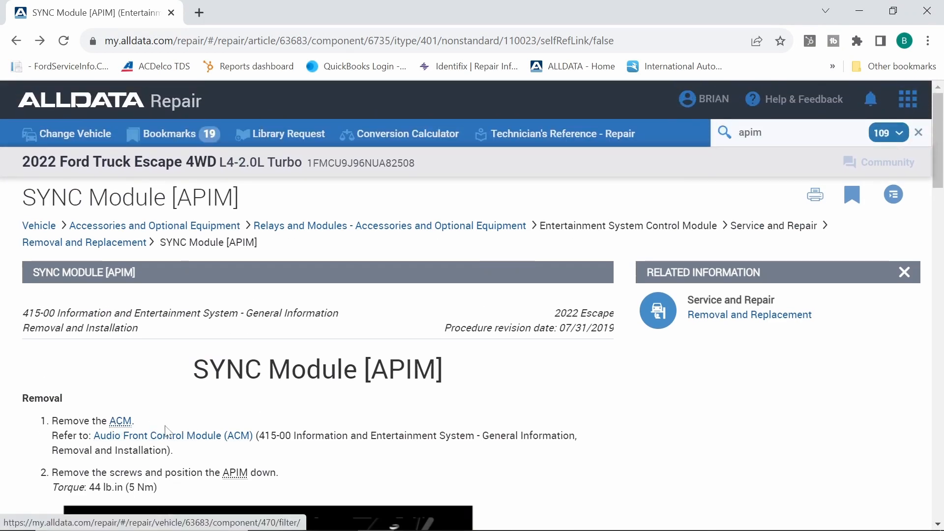
{"action": "mouse_move", "coordinate": [173, 435]}
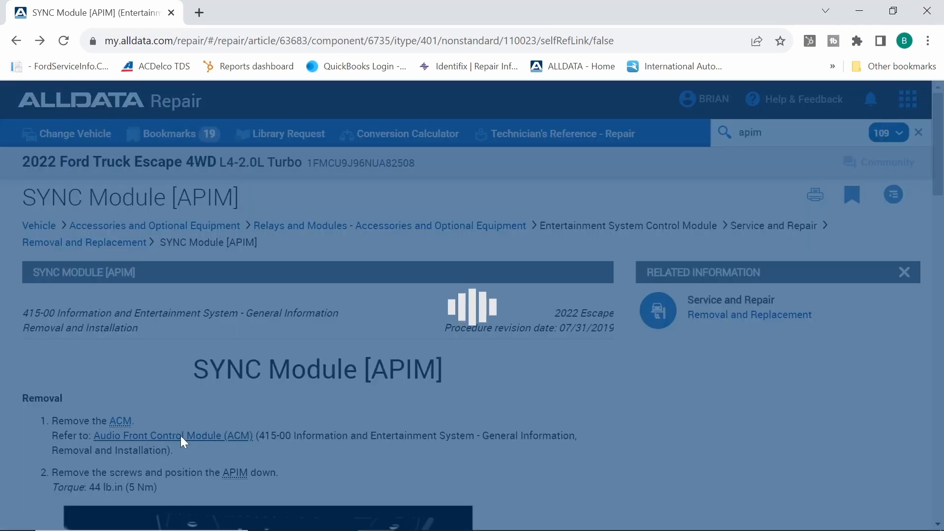
{"action": "mouse_move", "coordinate": [403, 303]}
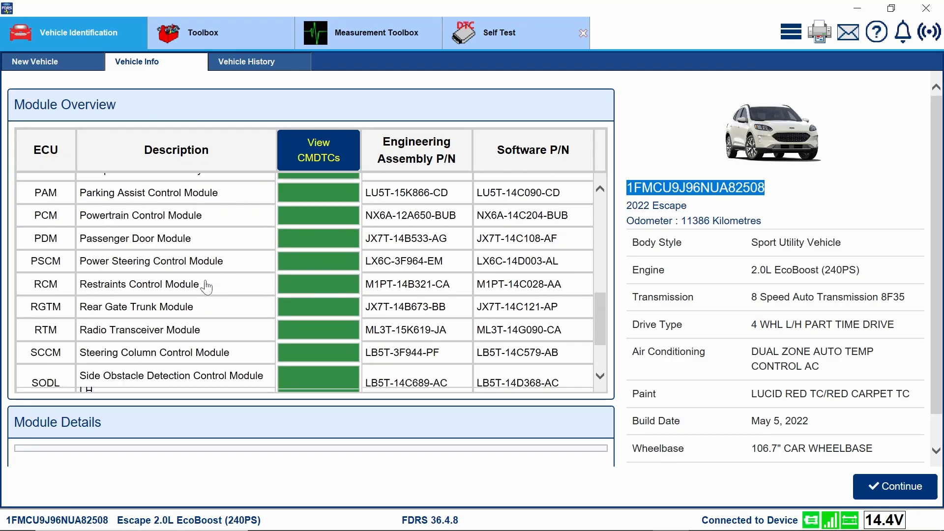
{"action": "scroll", "scroll_direction": "down", "scroll_amount": 3}
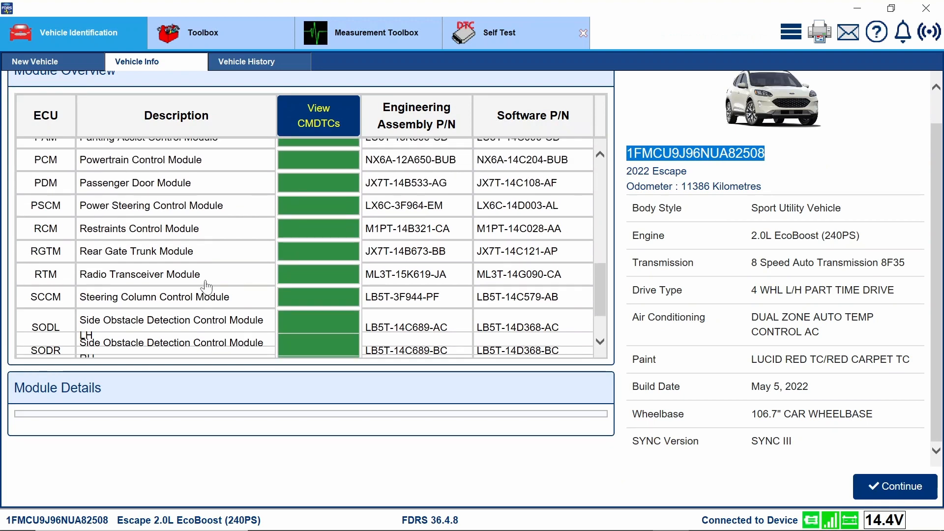
{"action": "scroll", "scroll_direction": "up", "scroll_amount": 3}
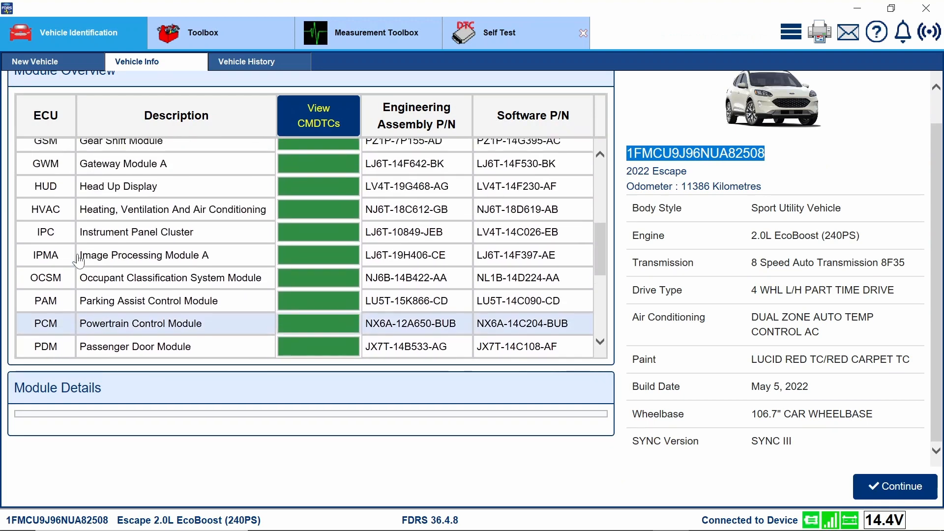
{"action": "scroll", "scroll_direction": "up", "scroll_amount": 3}
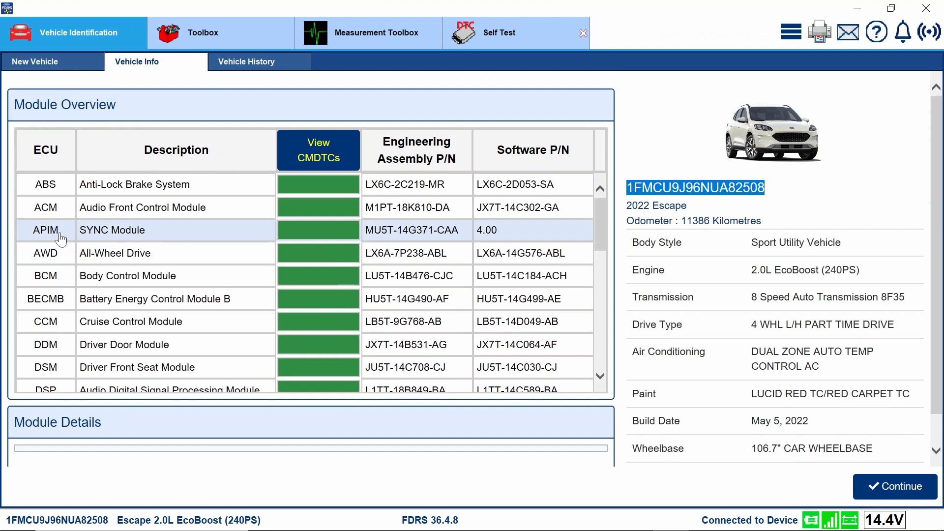
{"action": "mouse_move", "coordinate": [68, 226]}
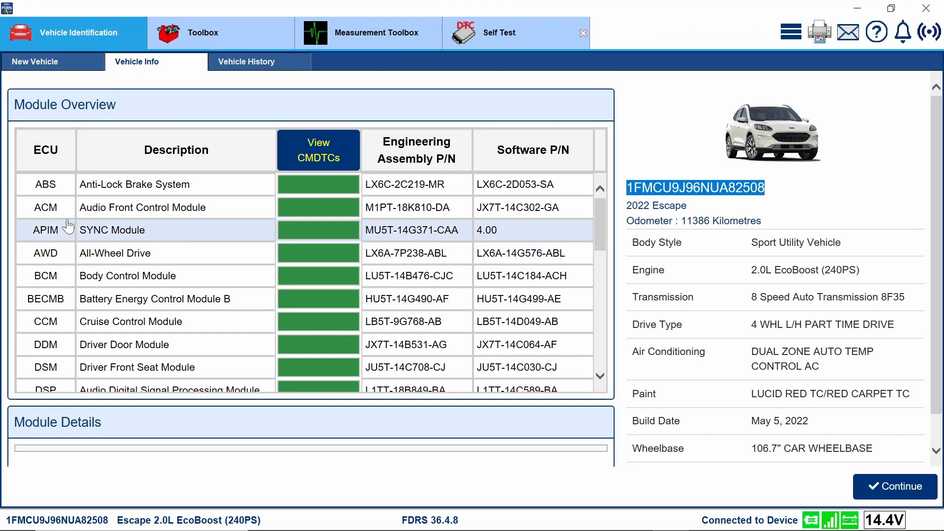
{"action": "mouse_move", "coordinate": [317, 230]}
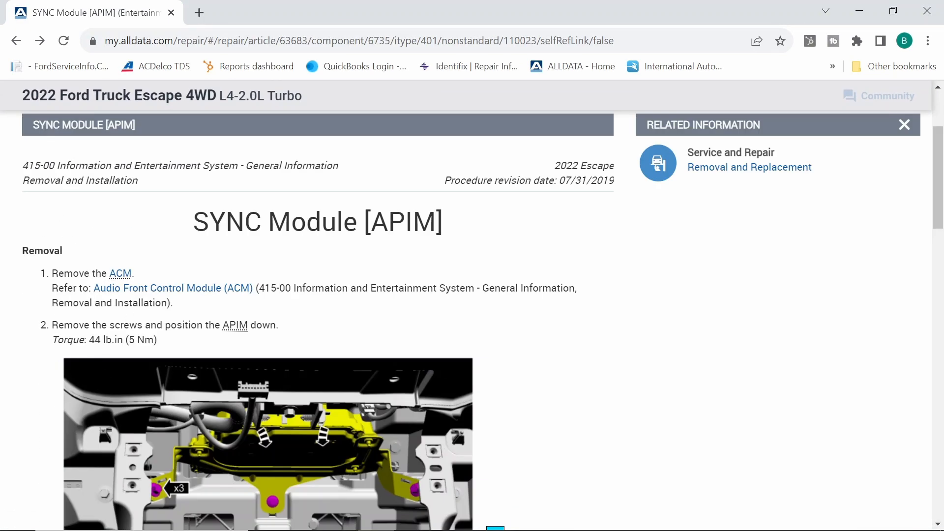
Read the Audio Front Control Module (ACM) article down to its Installation steps and PMI note
{"action": "left_click", "coordinate": [173, 288]}
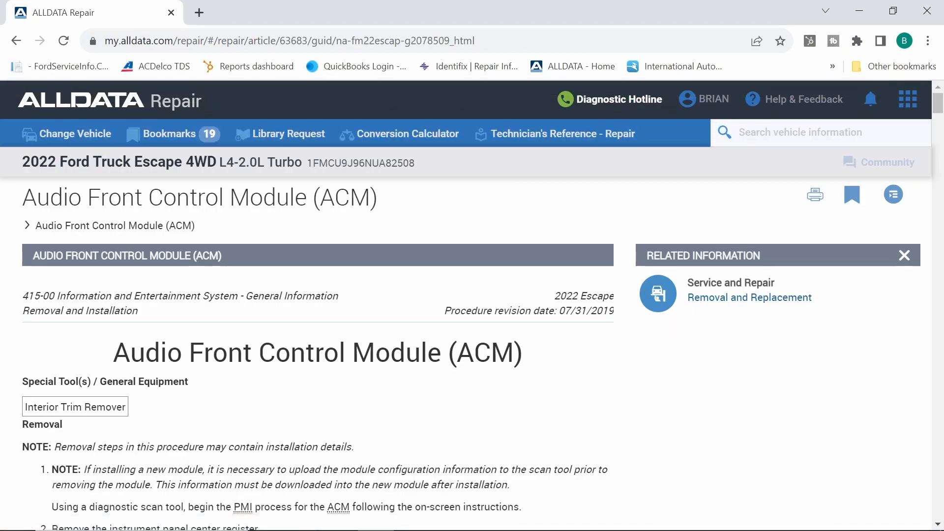
{"action": "scroll", "scroll_direction": "down", "scroll_amount": 3}
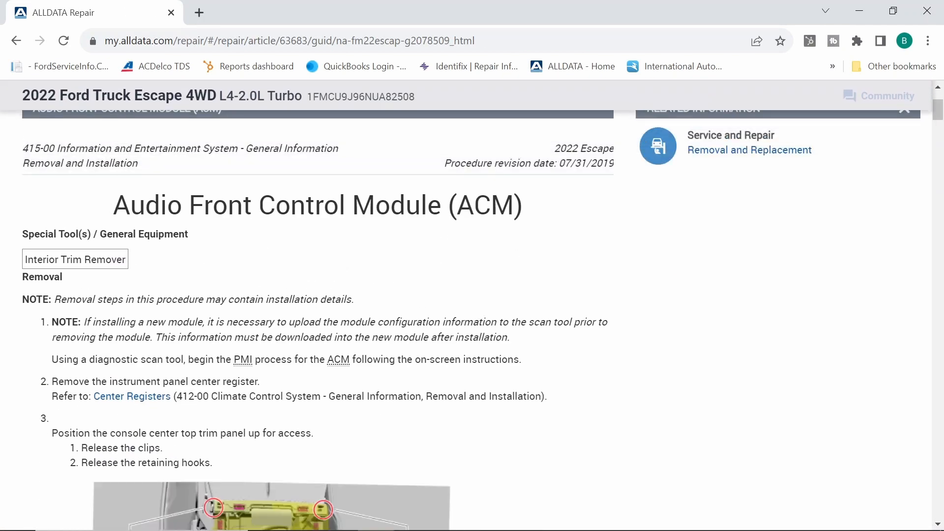
{"action": "scroll", "scroll_direction": "down", "scroll_amount": 3}
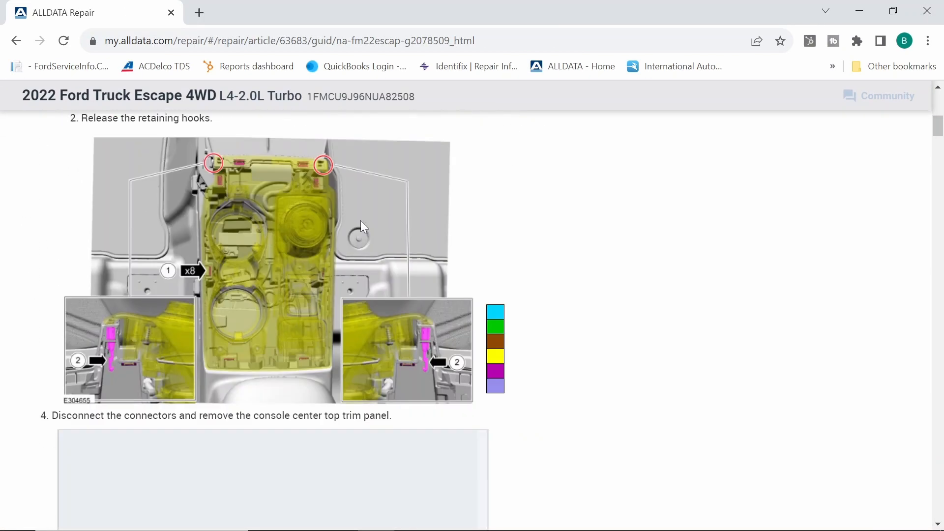
{"action": "scroll", "scroll_direction": "down", "scroll_amount": 3}
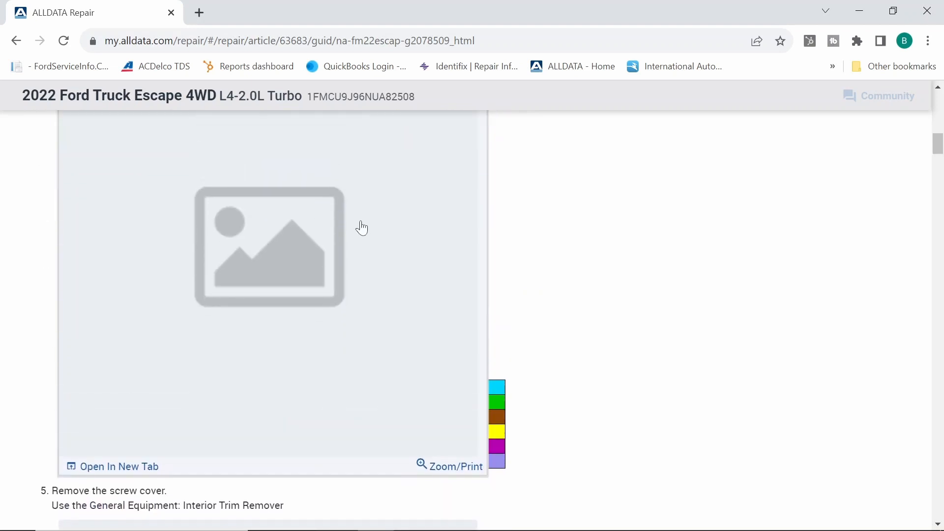
{"action": "scroll", "scroll_direction": "down", "scroll_amount": 3}
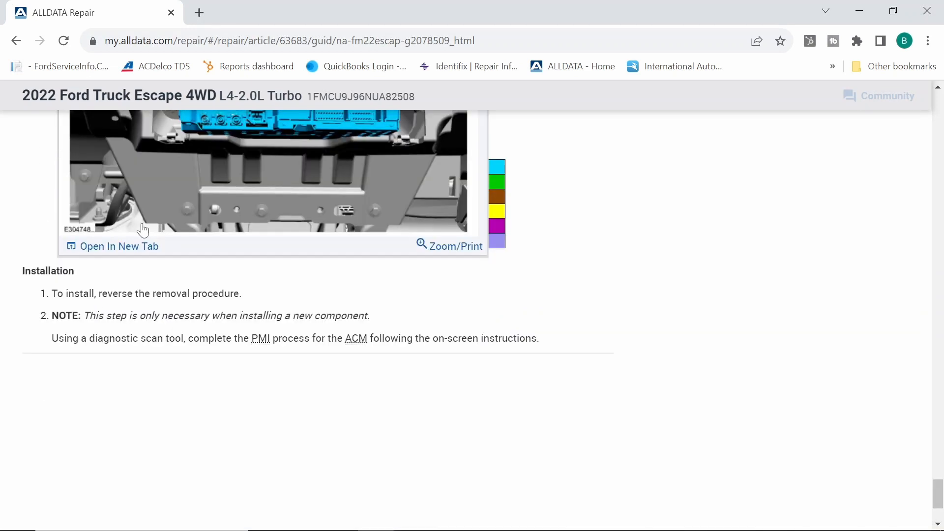
{"action": "mouse_move", "coordinate": [183, 359]}
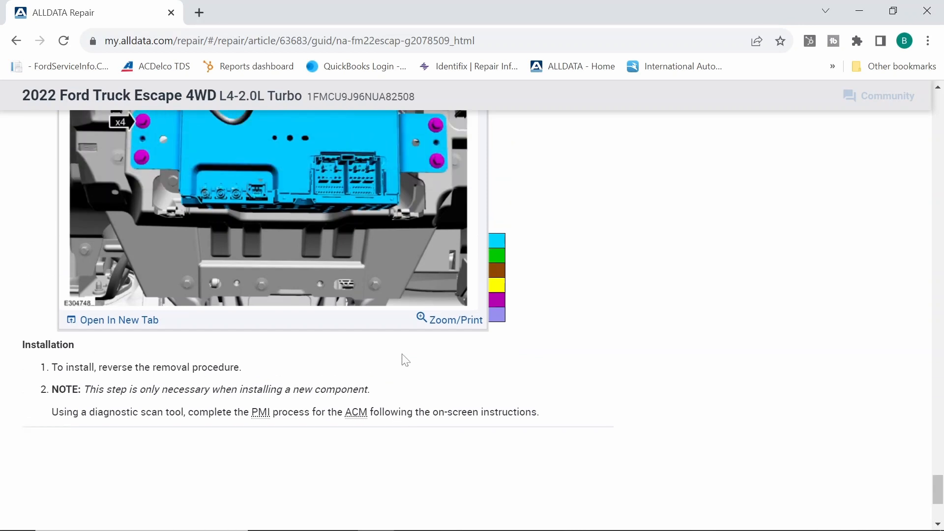
Select the ACM module in FDRS Module Overview and switch to the Toolbox
{"action": "left_click", "coordinate": [670, 516]}
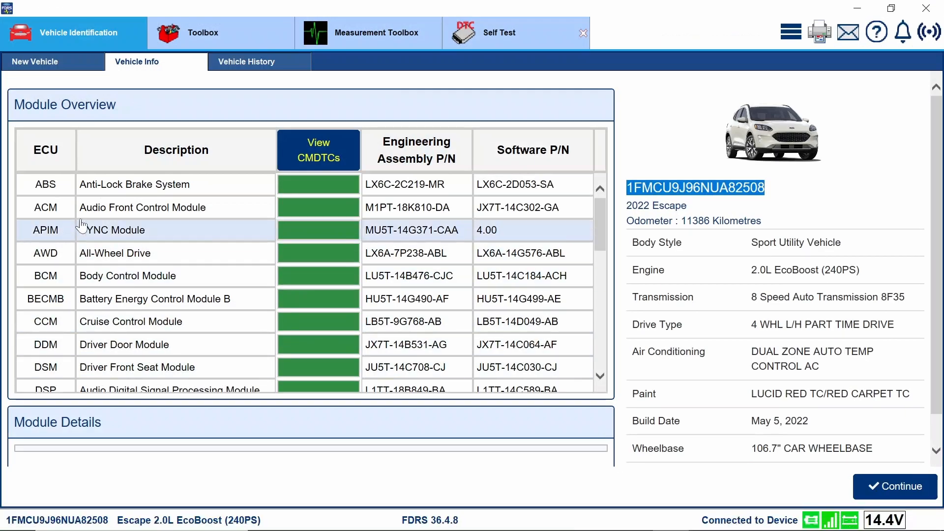
{"action": "left_click", "coordinate": [142, 208]}
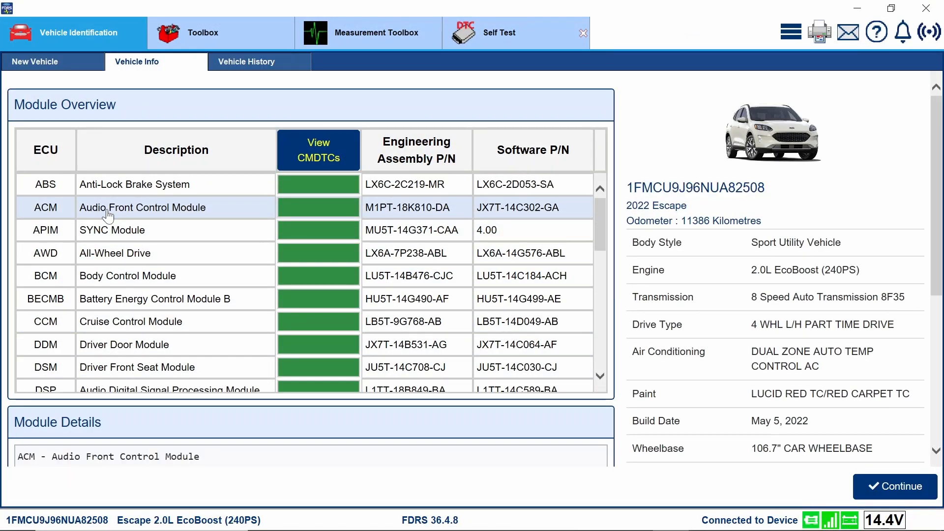
{"action": "double_click", "coordinate": [92, 207]}
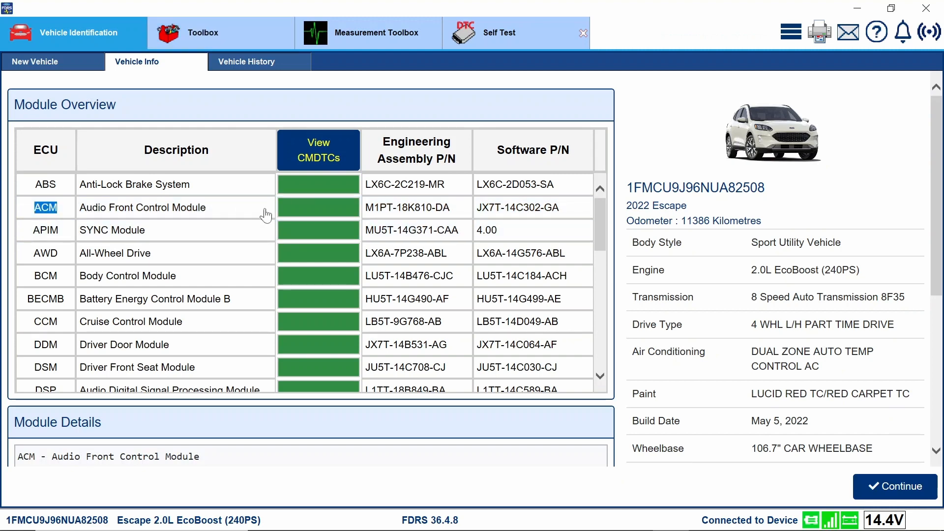
{"action": "left_click", "coordinate": [202, 32]}
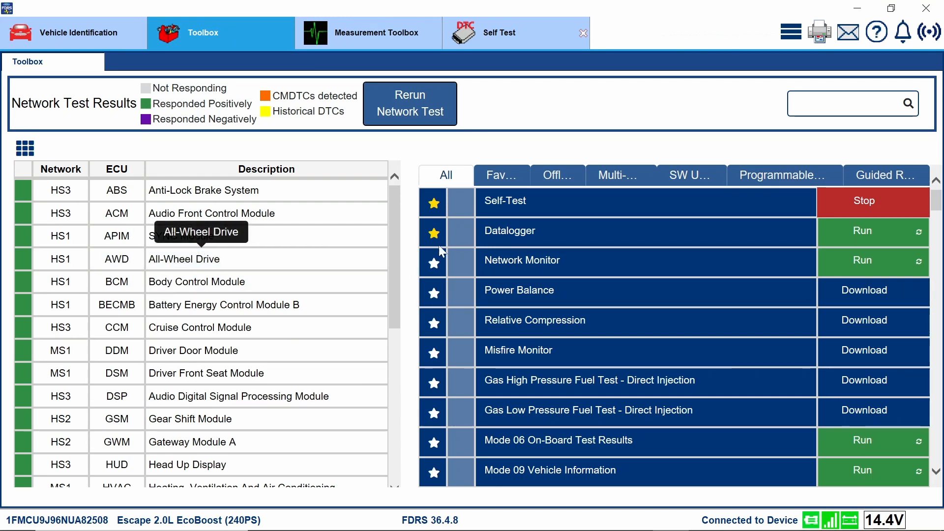
List the ACM routines: PMI, ACM Configuration and engine sound enhancement
{"action": "scroll", "scroll_direction": "down", "scroll_amount": 3}
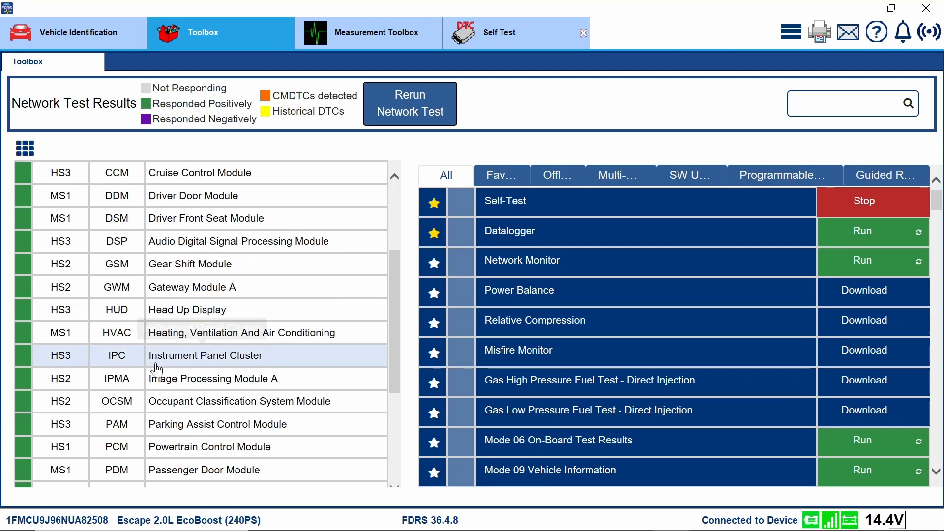
{"action": "scroll", "scroll_direction": "up", "scroll_amount": 3}
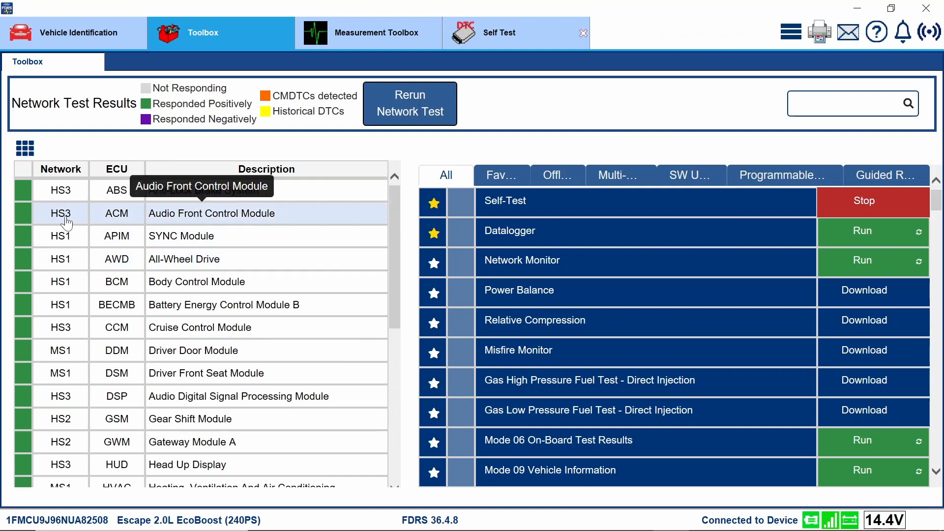
{"action": "left_click", "coordinate": [116, 213]}
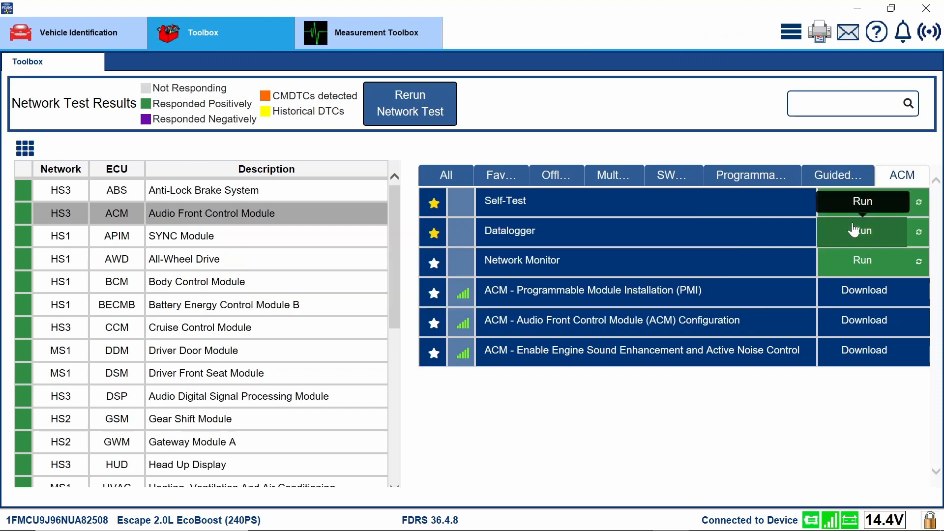
{"action": "mouse_move", "coordinate": [592, 289]}
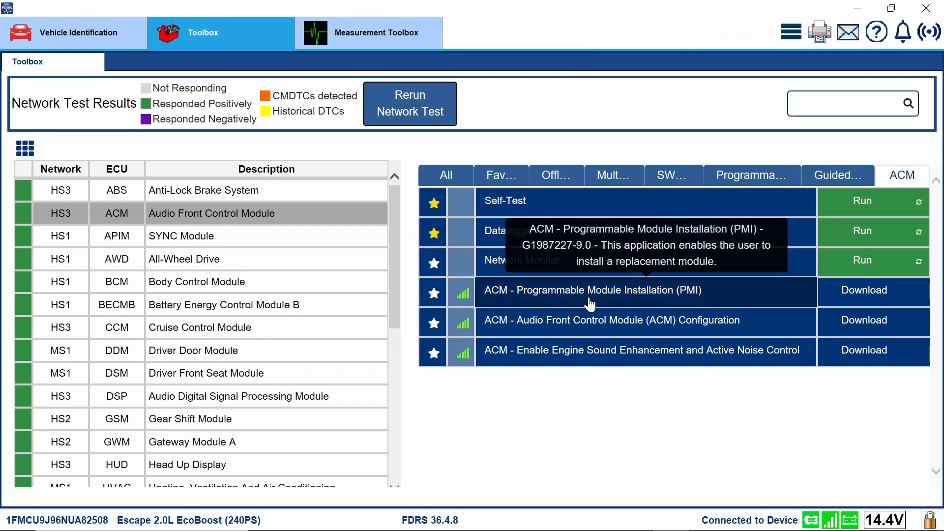
{"action": "mouse_move", "coordinate": [612, 366]}
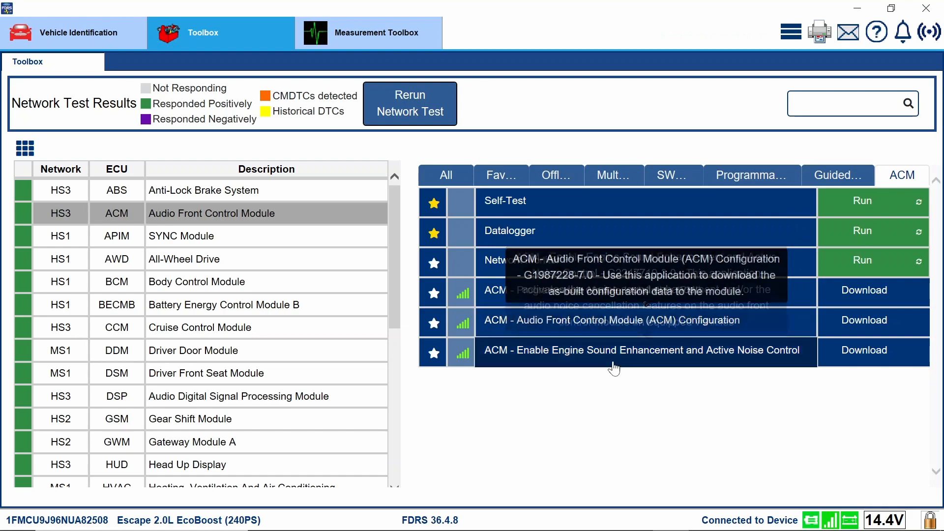
{"action": "mouse_move", "coordinate": [564, 275]}
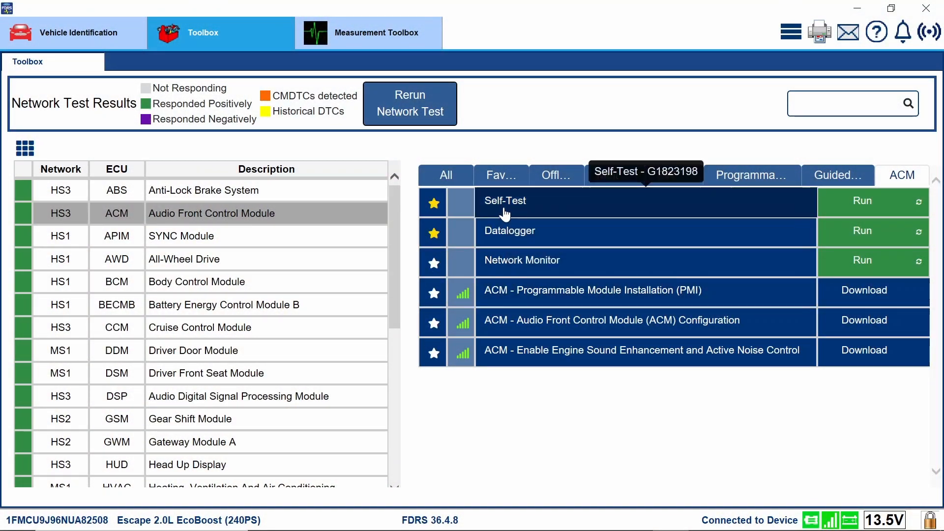
{"action": "mouse_move", "coordinate": [706, 295]}
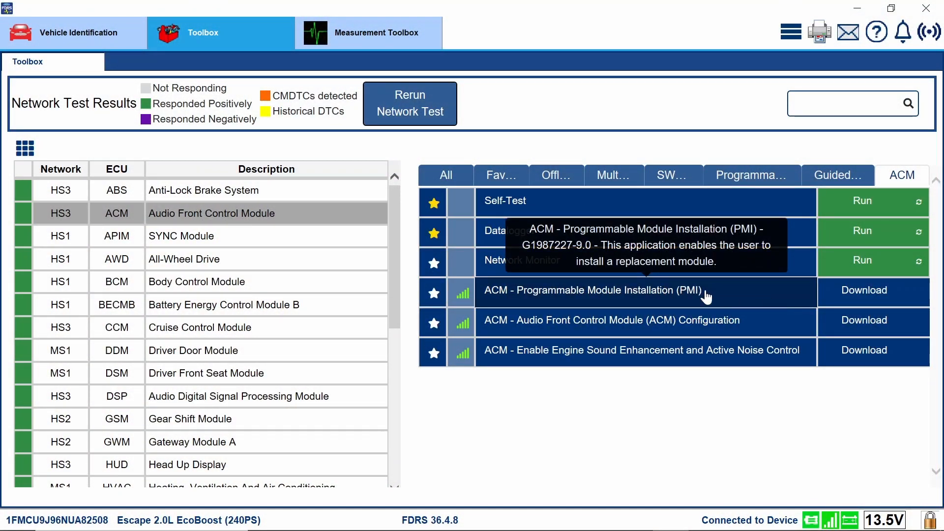
{"action": "mouse_move", "coordinate": [580, 298]}
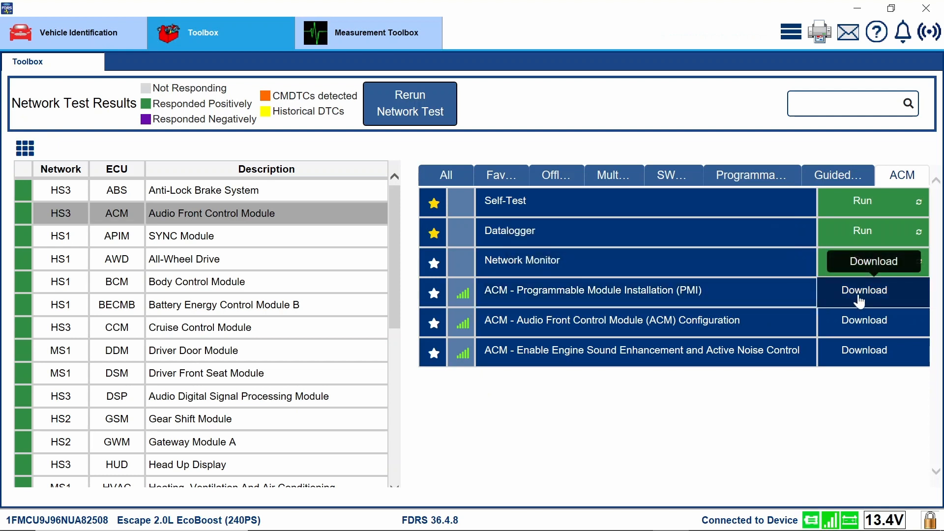
Download the ACM Programmable Module Installation routine and run it
{"action": "left_click", "coordinate": [862, 292]}
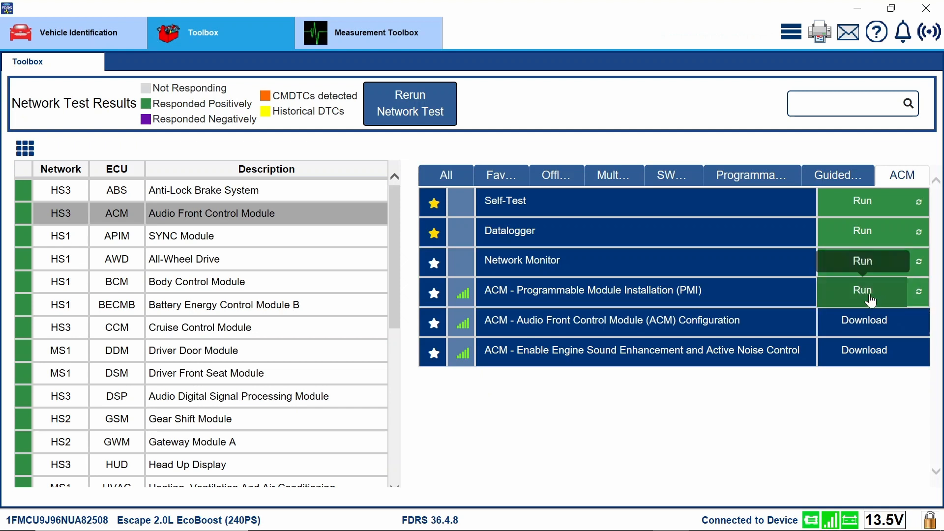
{"action": "left_click", "coordinate": [862, 289]}
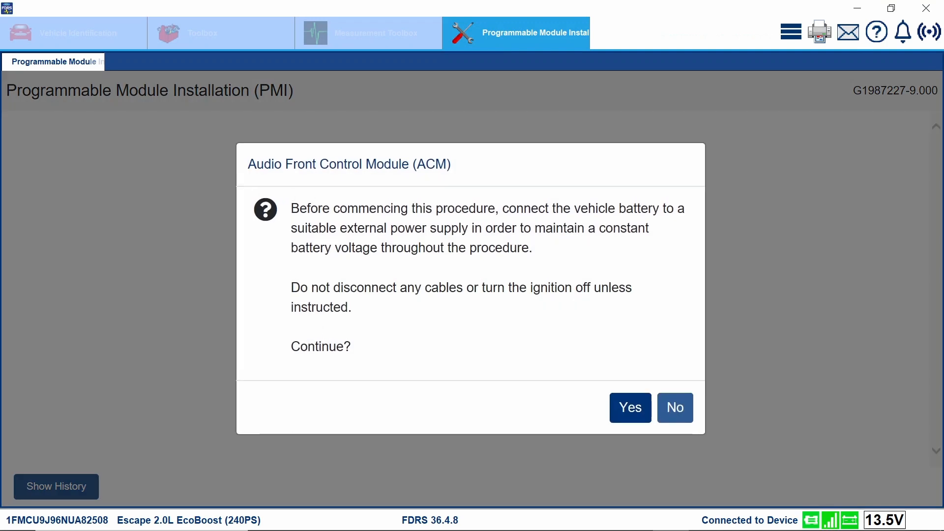
{"action": "mouse_move", "coordinate": [870, 504]}
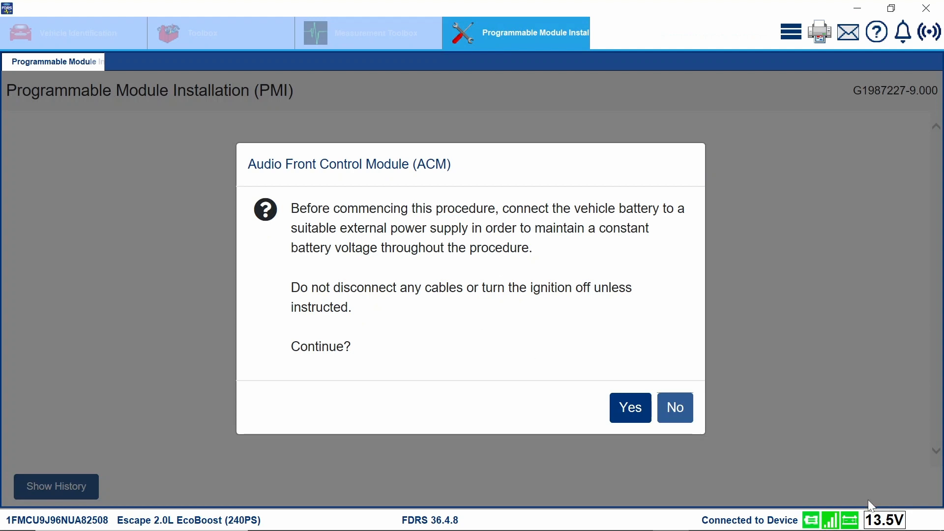
{"action": "mouse_move", "coordinate": [849, 519]}
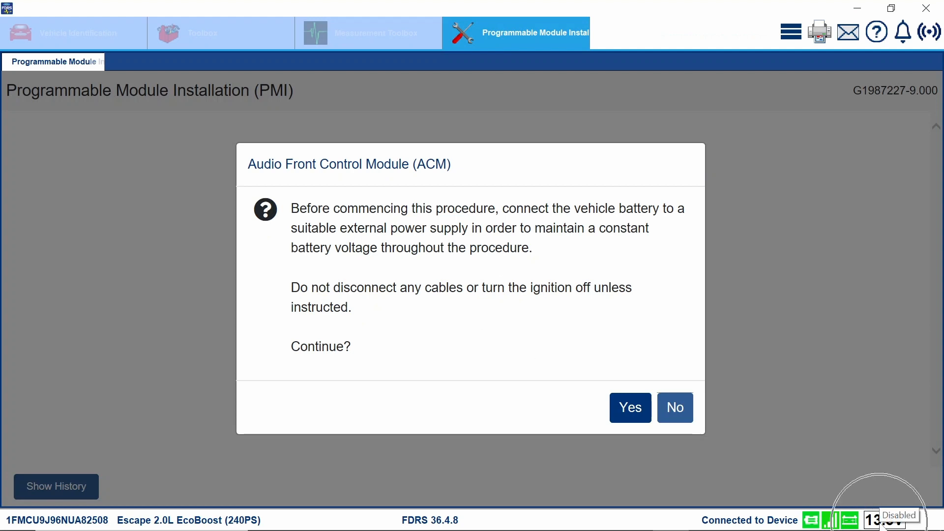
{"action": "mouse_move", "coordinate": [629, 407]}
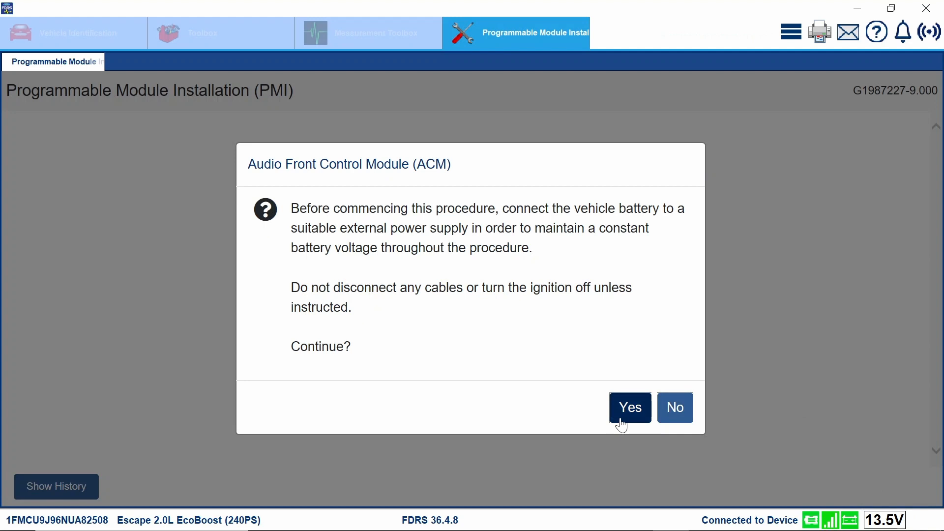
Answer Yes to the external battery power supply warning
{"action": "left_click", "coordinate": [629, 407]}
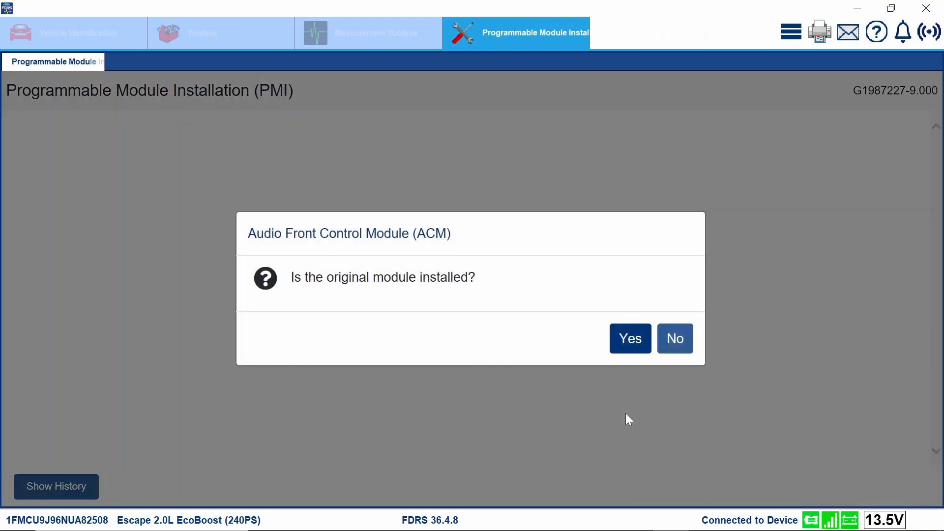
{"action": "mouse_move", "coordinate": [482, 275]}
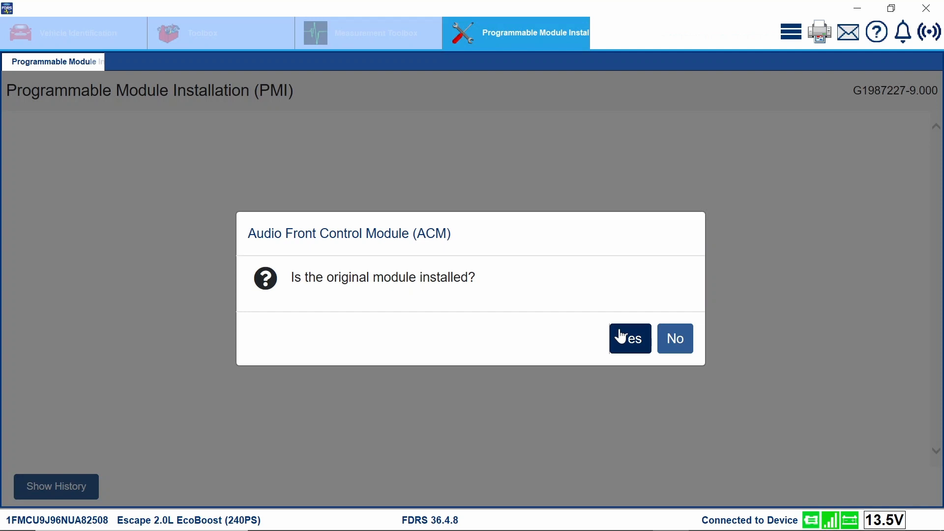
{"action": "mouse_move", "coordinate": [674, 345]}
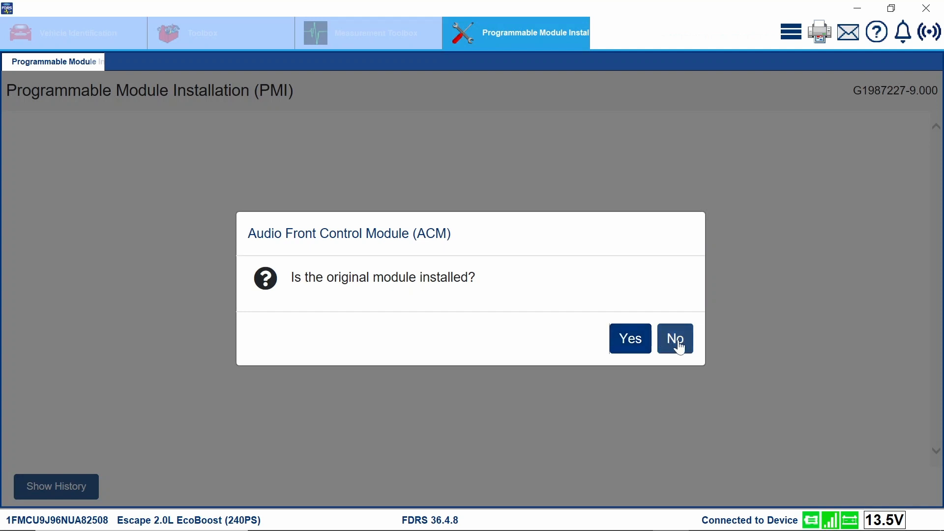
{"action": "mouse_move", "coordinate": [558, 405]}
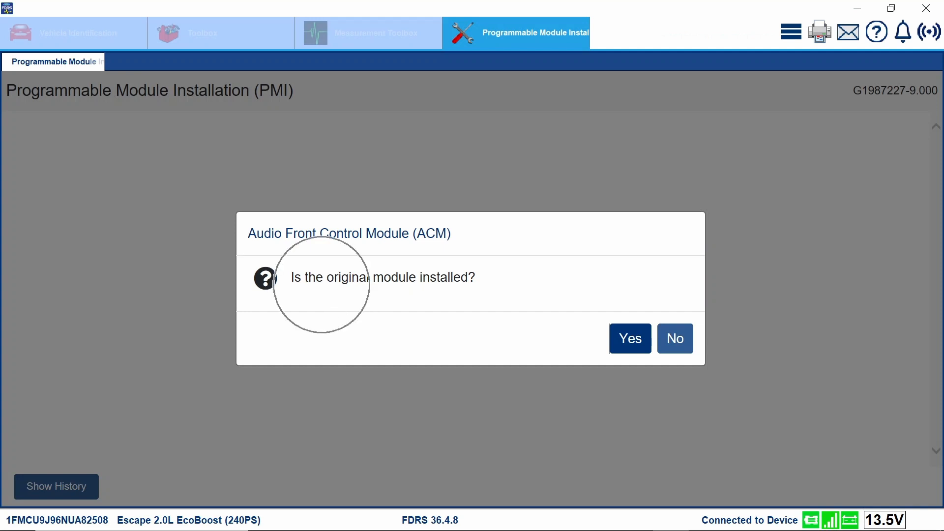
{"action": "mouse_move", "coordinate": [575, 311]}
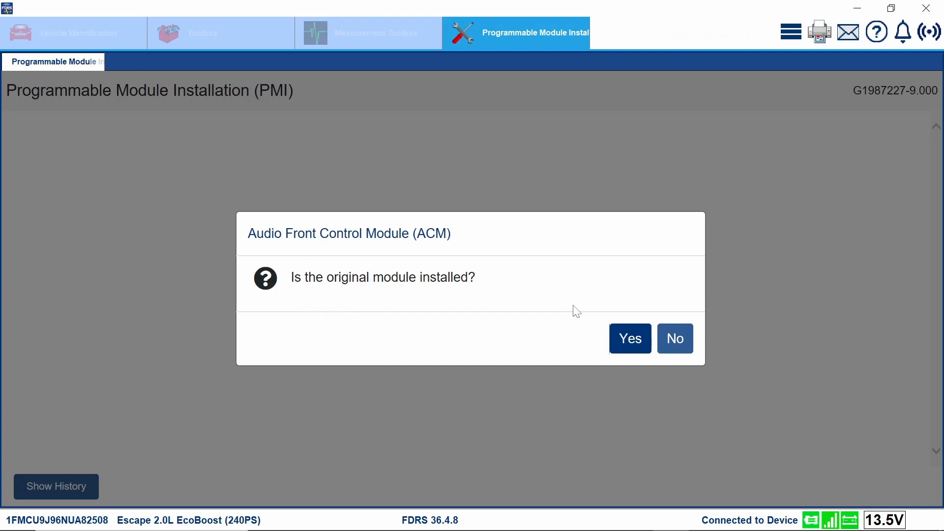
{"action": "mouse_move", "coordinate": [549, 307]}
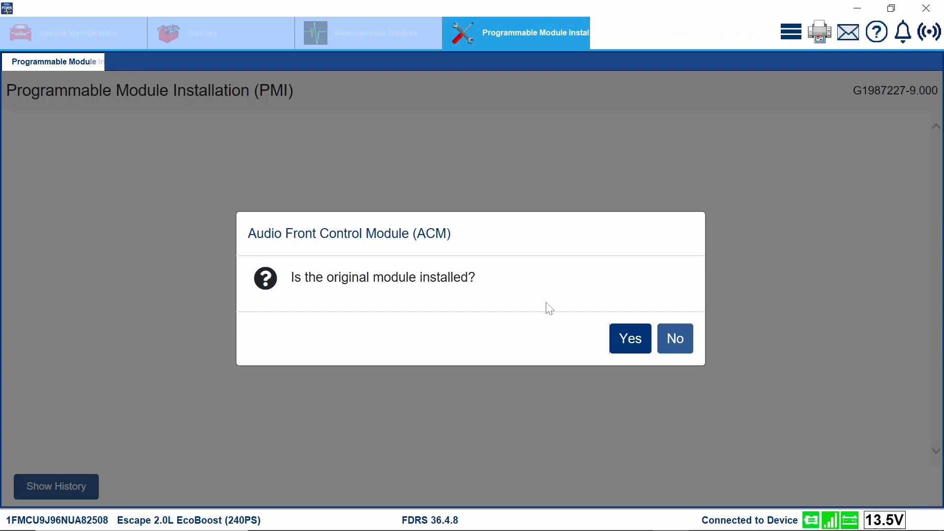
{"action": "mouse_move", "coordinate": [675, 337]}
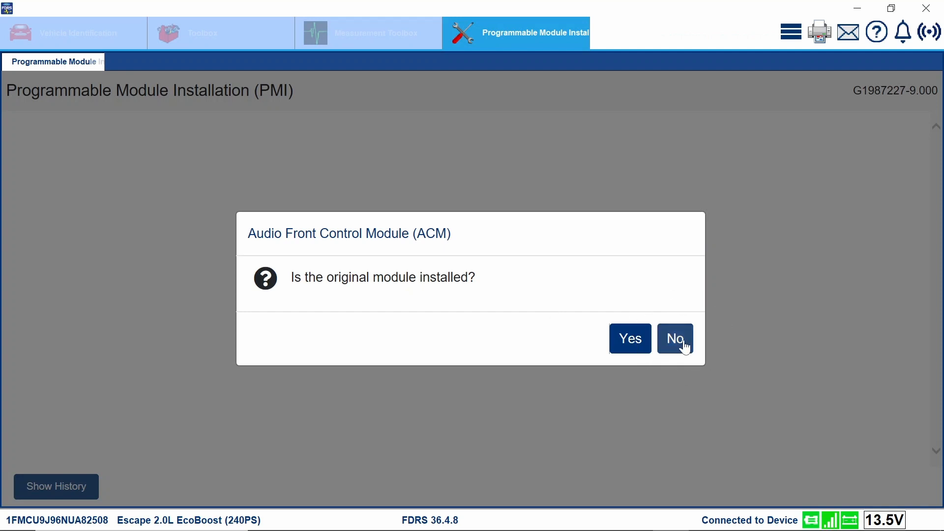
Answer that the original module is not installed and acknowledge the ignition on and ignition off prompts
{"action": "left_click", "coordinate": [674, 338]}
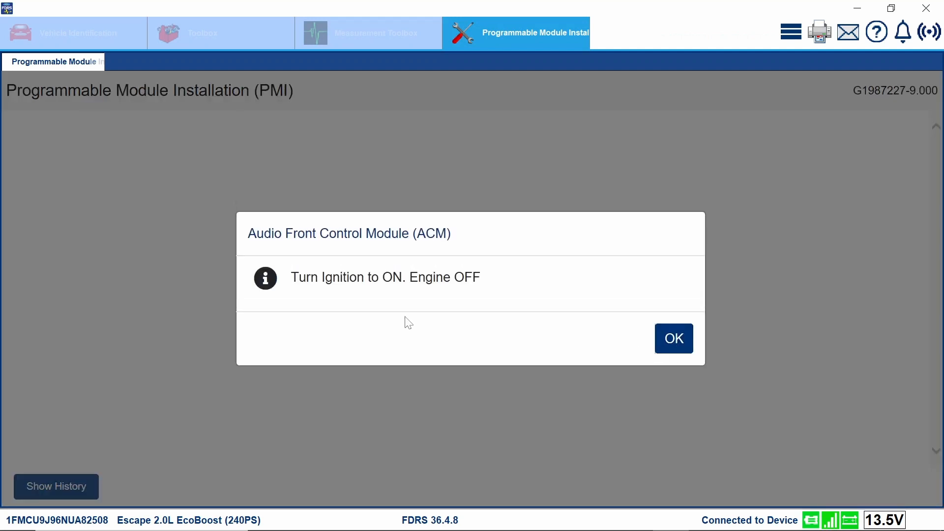
{"action": "mouse_move", "coordinate": [602, 334]}
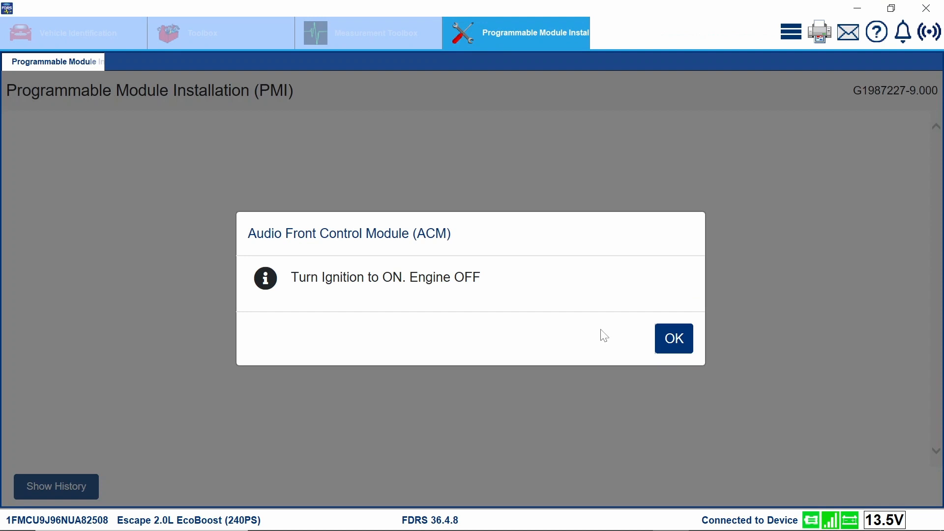
{"action": "left_click", "coordinate": [673, 337]}
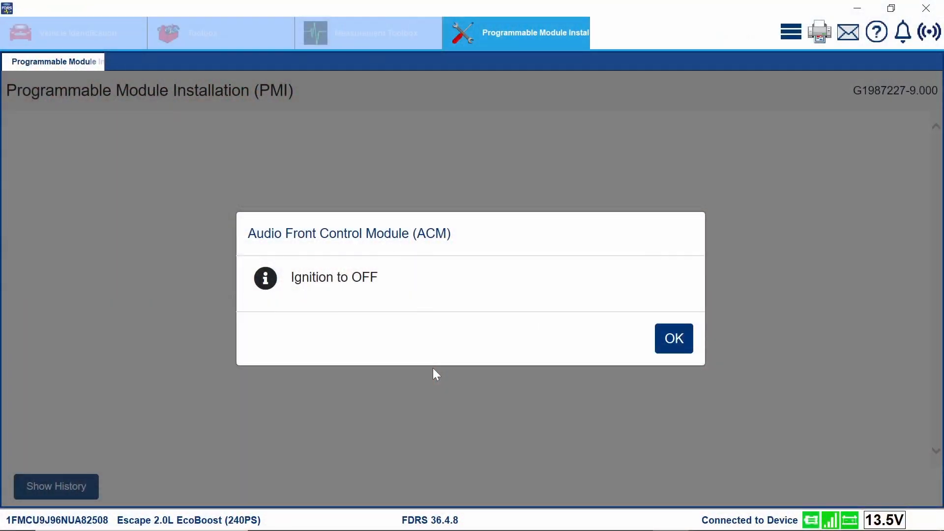
{"action": "left_click", "coordinate": [673, 337]}
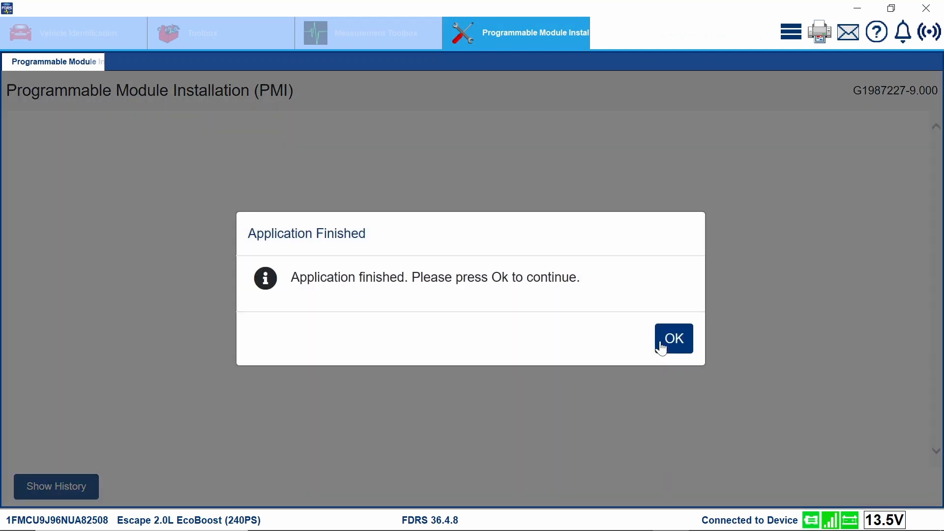
Acknowledge the Application Finished message, returning to the Toolbox ACM routine list
{"action": "left_click", "coordinate": [672, 338]}
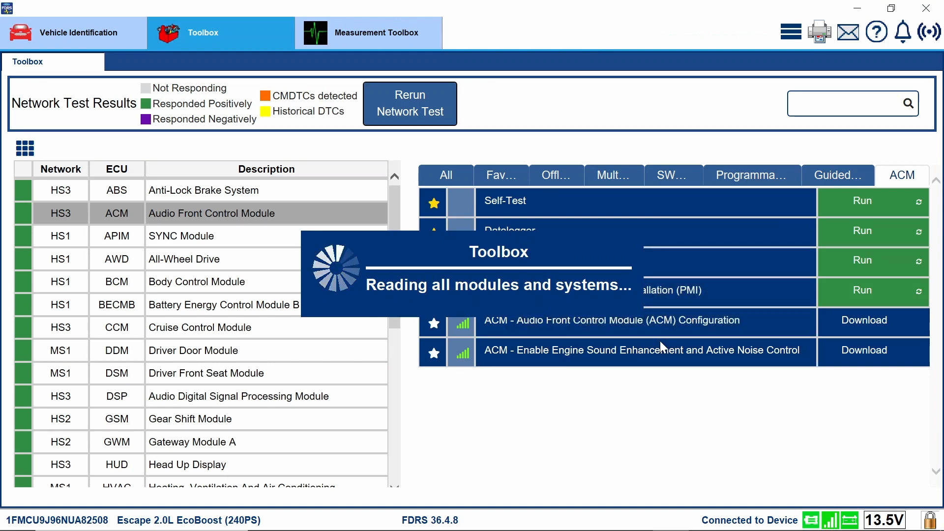
{"action": "mouse_move", "coordinate": [660, 350]}
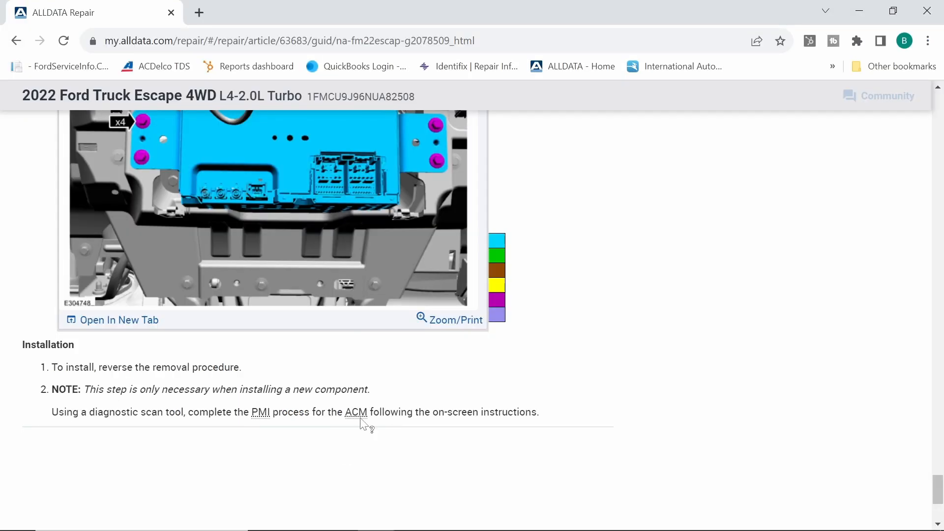
{"action": "mouse_move", "coordinate": [395, 450]}
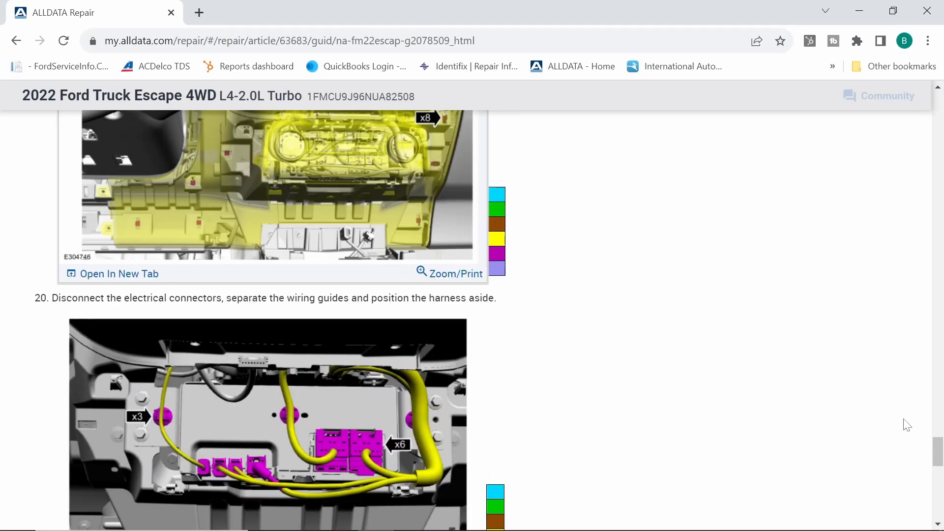
Search the Escape's vehicle information for 'module configuration' and view the results
{"action": "scroll", "scroll_direction": "up", "scroll_amount": 3}
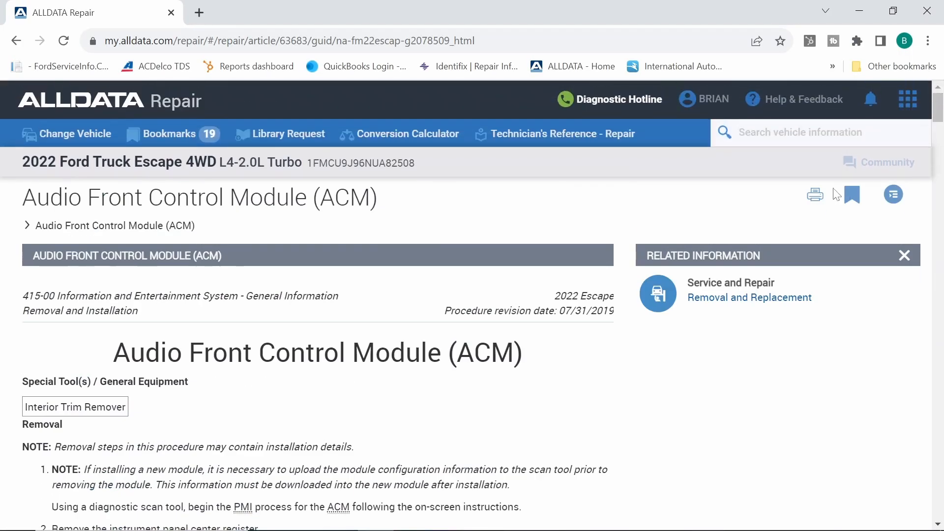
{"action": "type", "text": "mo"}
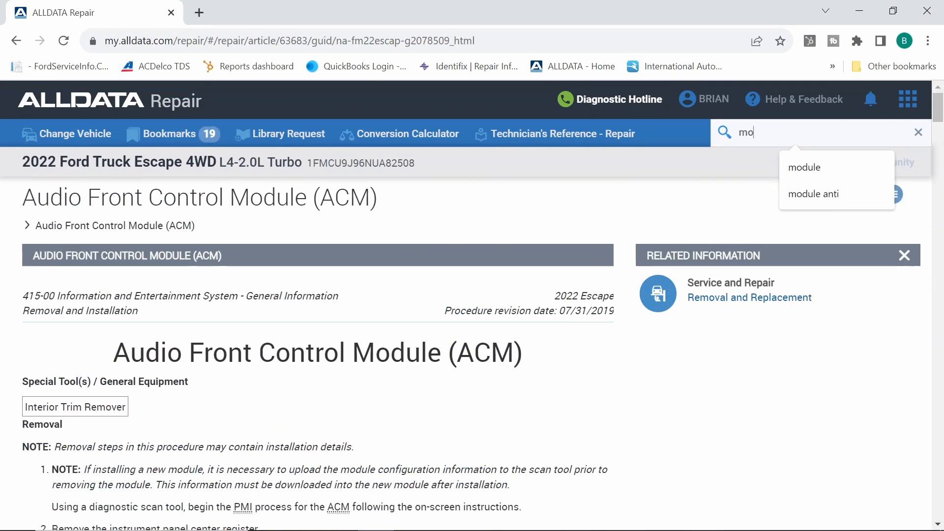
{"action": "type", "text": "dul"}
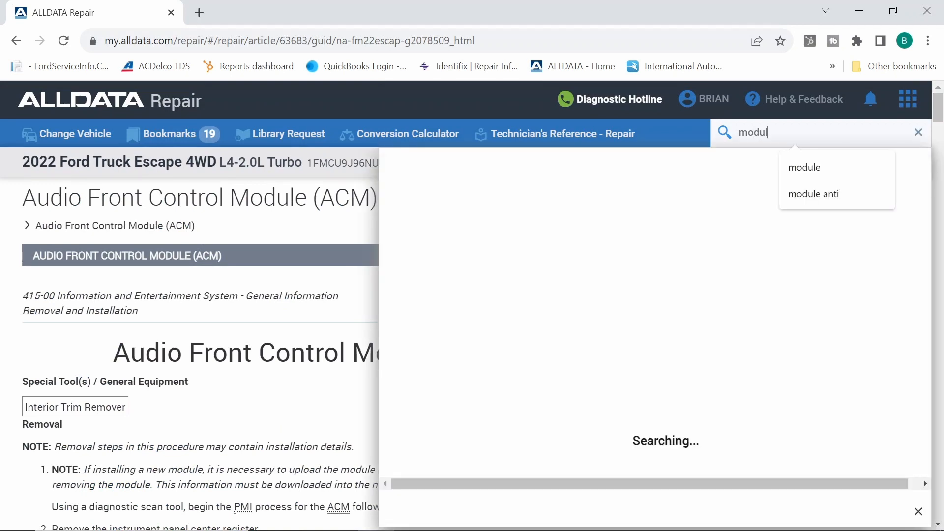
{"action": "type", "text": "e"}
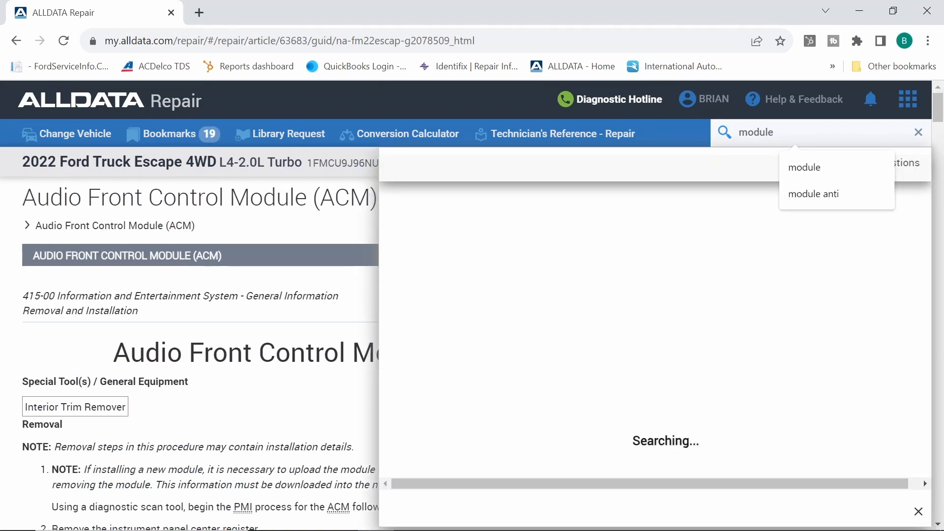
{"action": "type", "text": "configurat"}
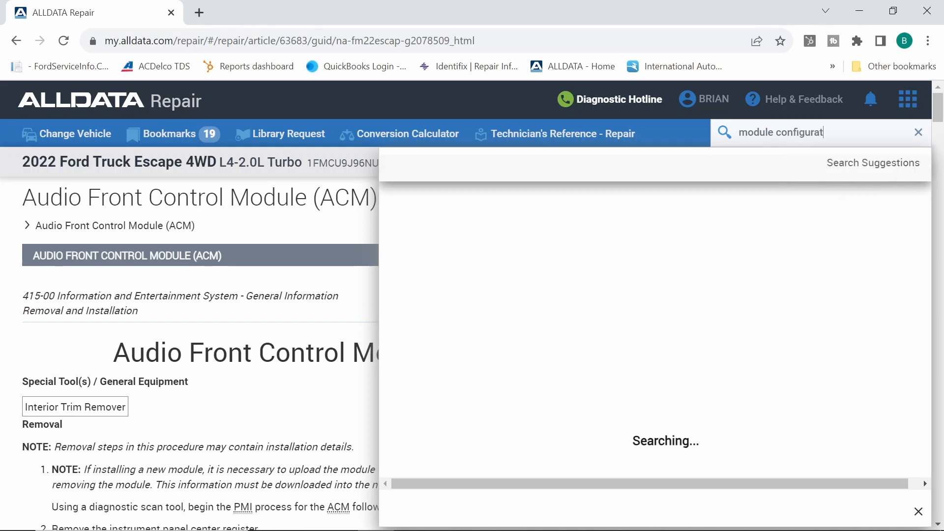
{"action": "type", "text": "ion"}
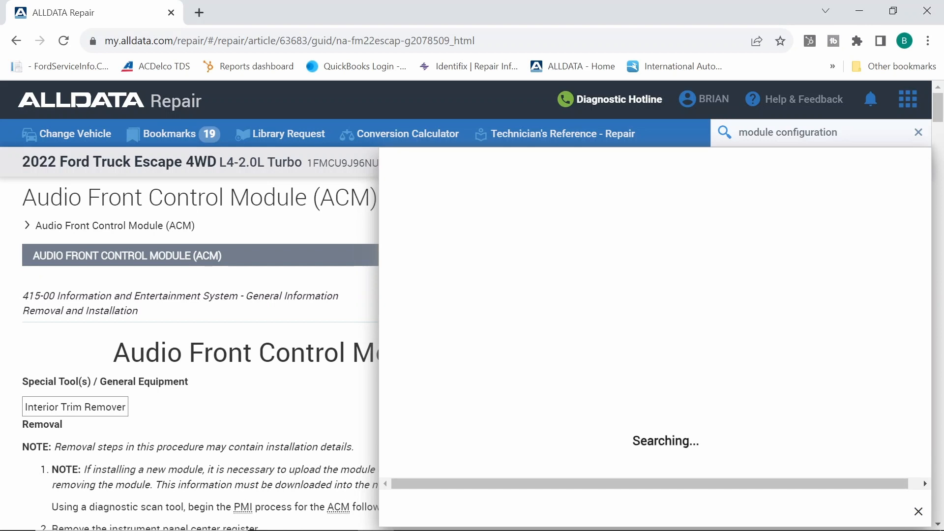
{"action": "mouse_move", "coordinate": [712, 160]}
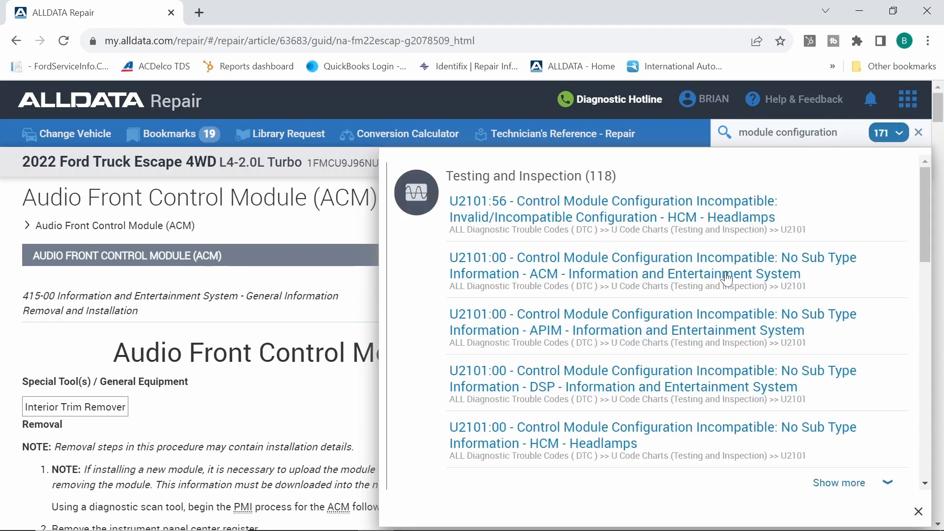
{"action": "scroll", "scroll_direction": "down", "scroll_amount": 3}
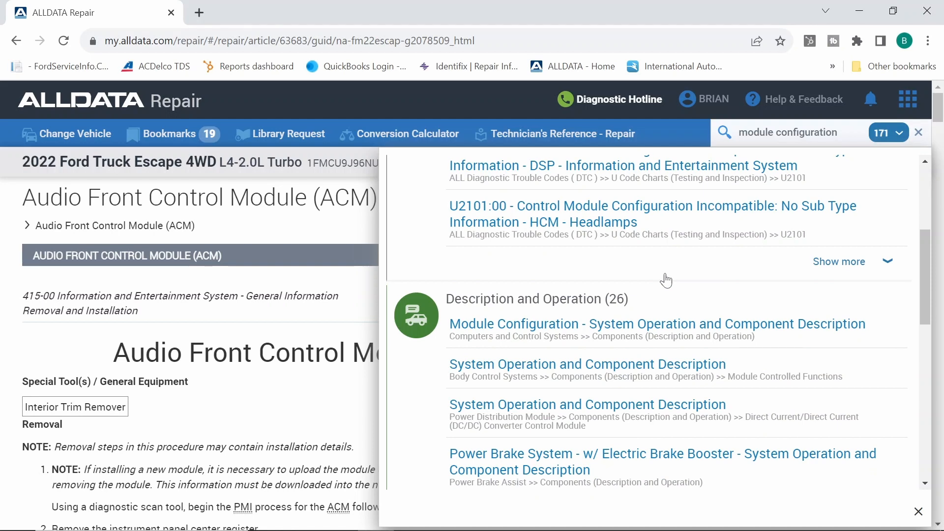
Read the Module Configuration article down to the ACM row of its parameter chart
{"action": "scroll", "scroll_direction": "down", "scroll_amount": 3}
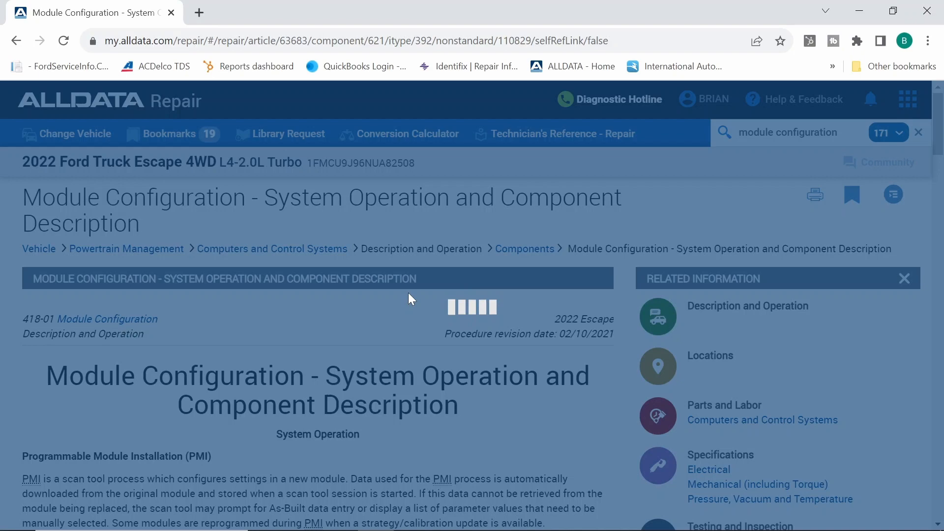
{"action": "scroll", "scroll_direction": "down", "scroll_amount": 3}
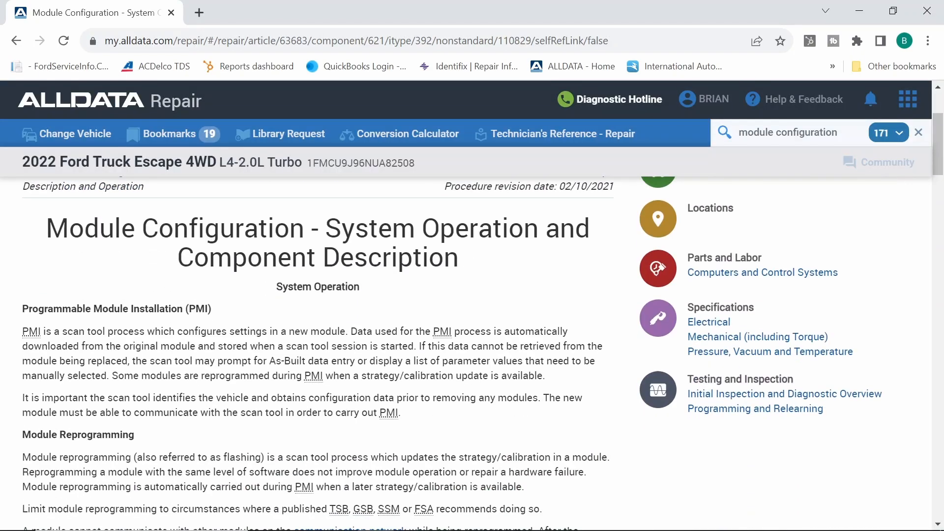
{"action": "scroll", "scroll_direction": "down", "scroll_amount": 3}
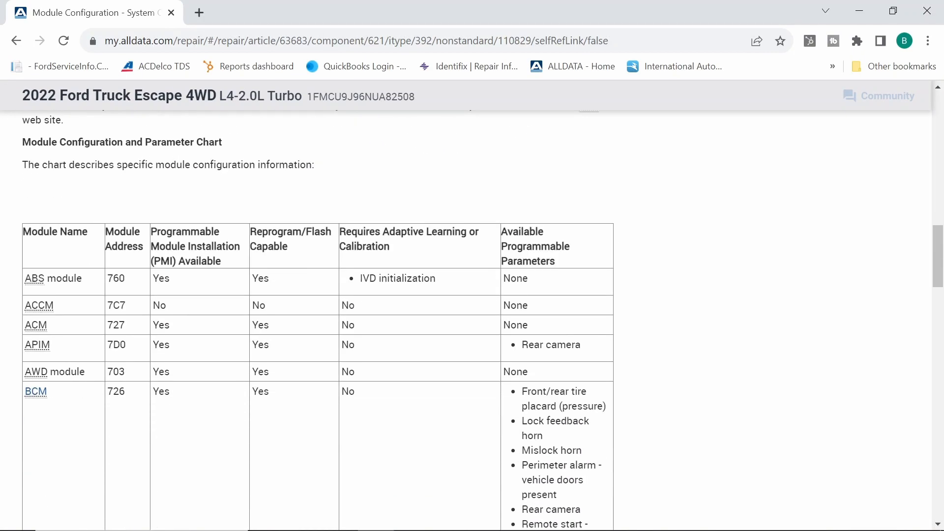
{"action": "mouse_move", "coordinate": [184, 360]}
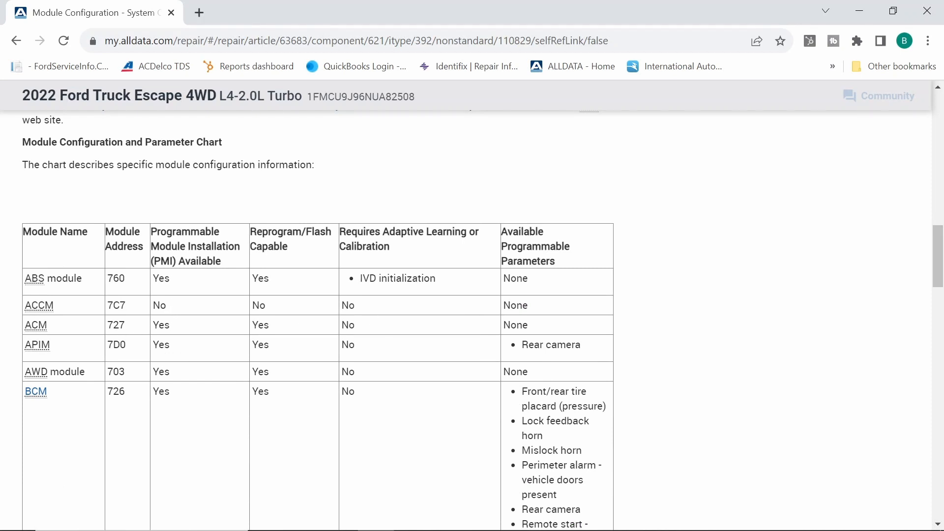
{"action": "mouse_move", "coordinate": [190, 322]}
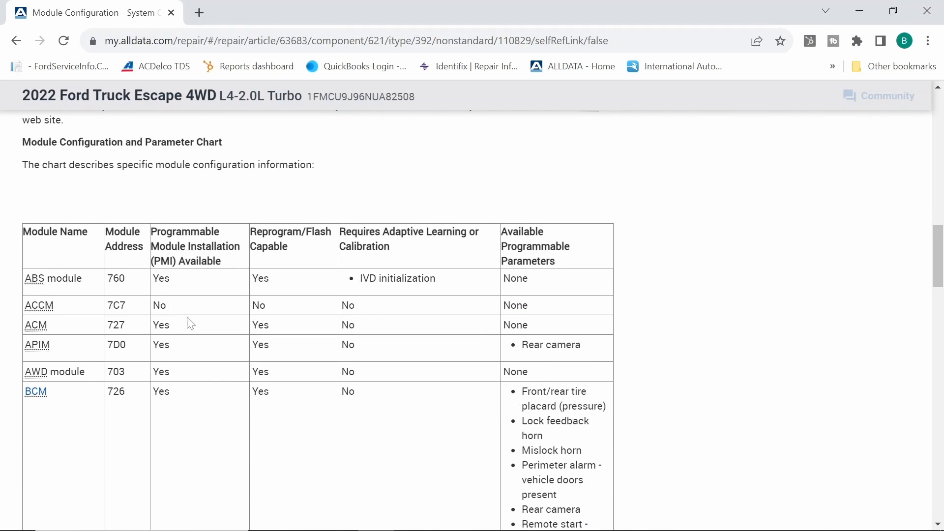
{"action": "mouse_move", "coordinate": [294, 260]}
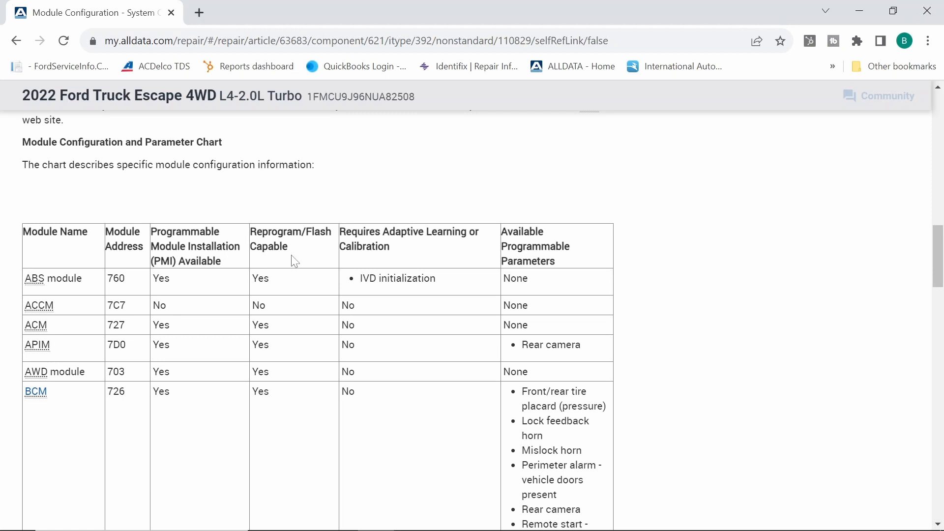
{"action": "mouse_move", "coordinate": [271, 336]}
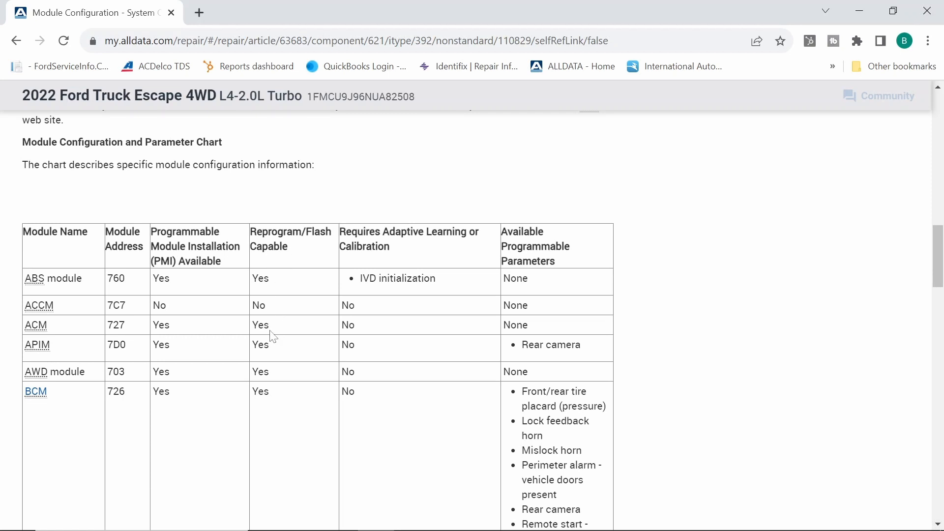
{"action": "mouse_move", "coordinate": [82, 334]}
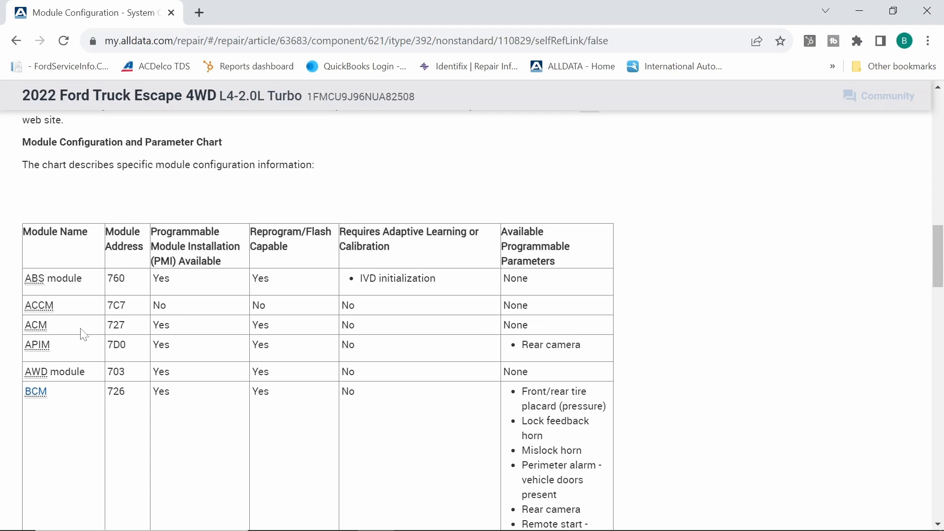
{"action": "scroll", "scroll_direction": "down", "scroll_amount": 3}
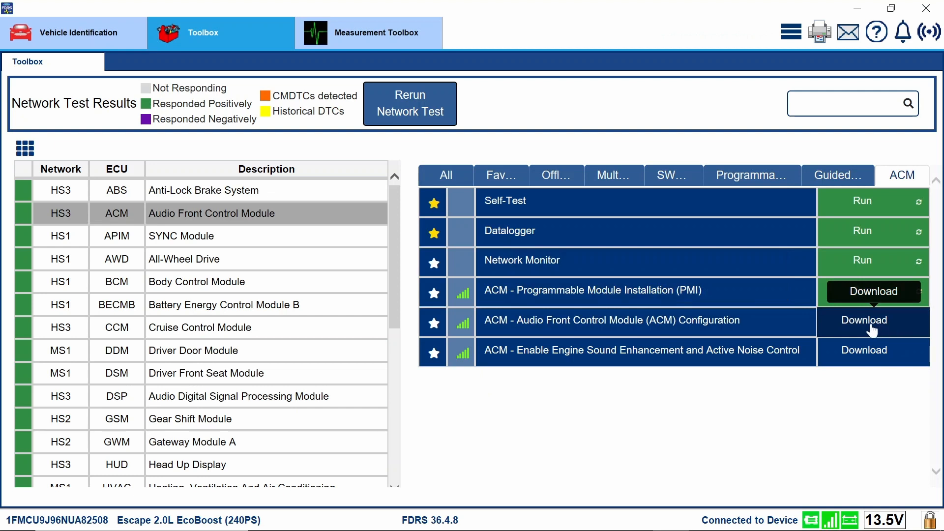
{"action": "mouse_move", "coordinate": [805, 304]}
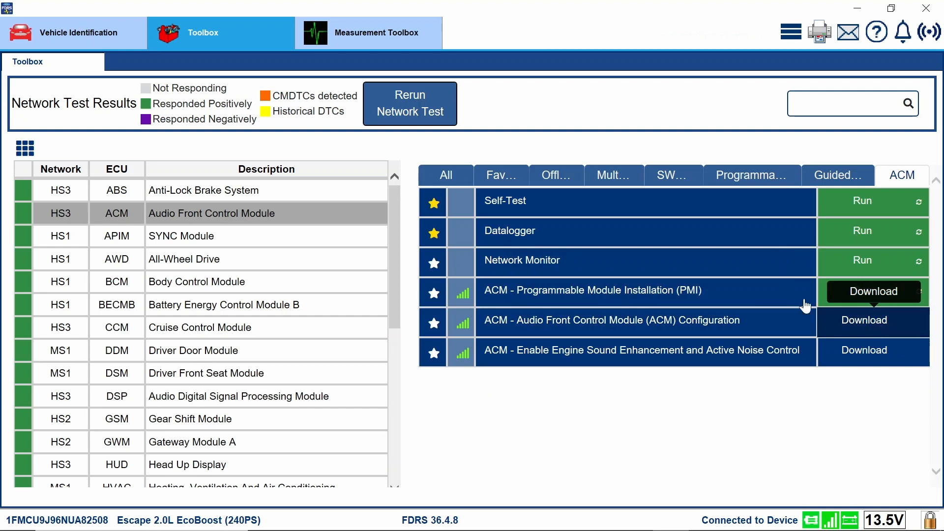
{"action": "mouse_move", "coordinate": [861, 329]}
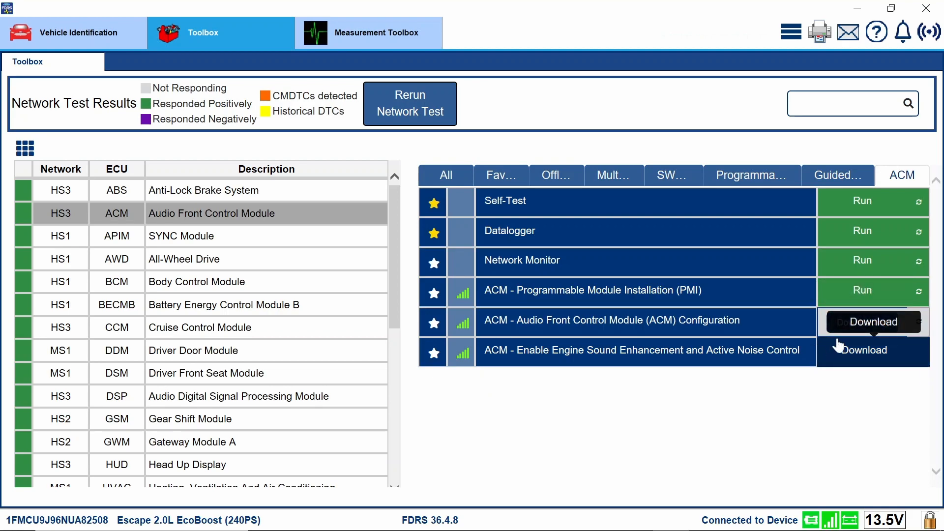
Run the ACM Configuration routine and answer Yes to its battery power supply warning
{"action": "left_click", "coordinate": [872, 321]}
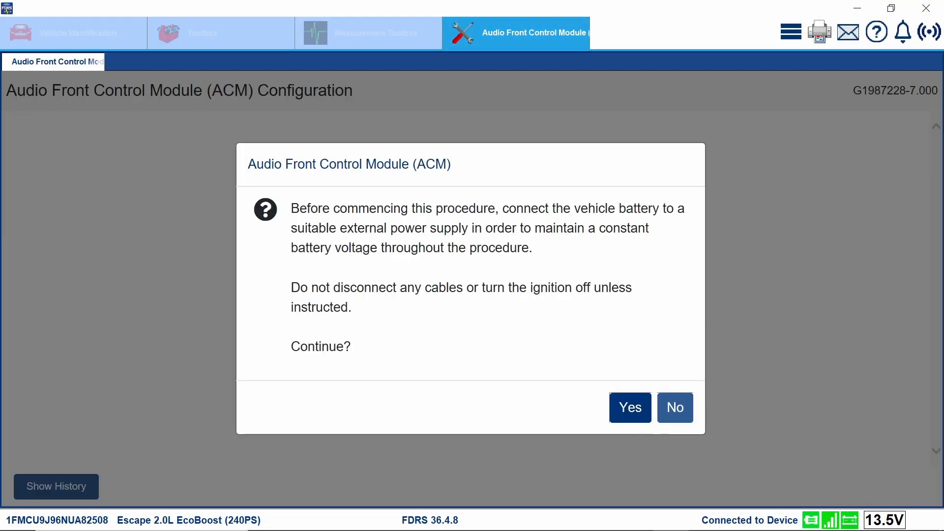
{"action": "left_click", "coordinate": [629, 407]}
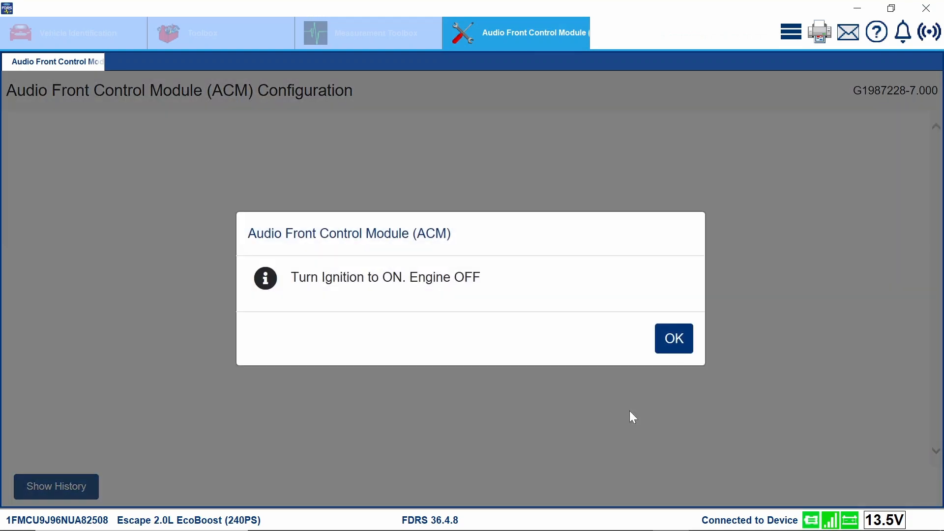